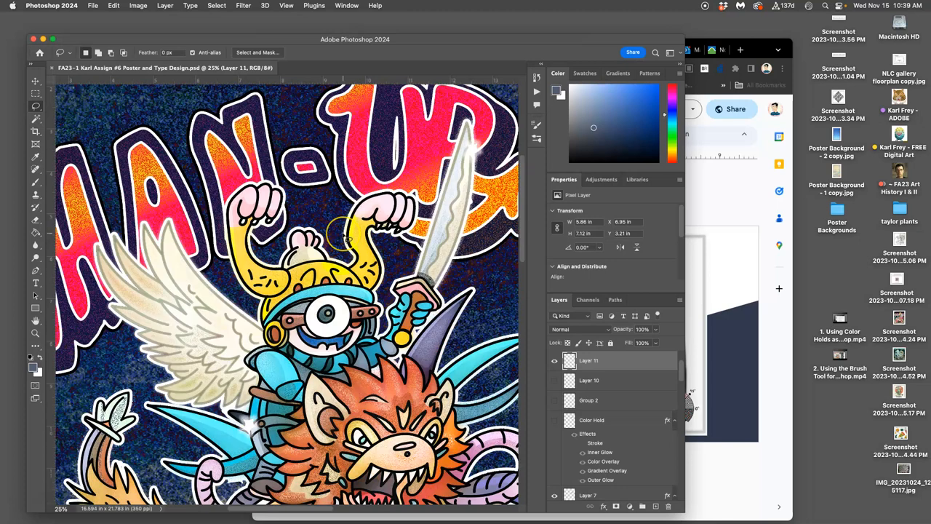
Fade the Touch-Ups layer from 89% down to about 65% opacity
scroll("down", 3)
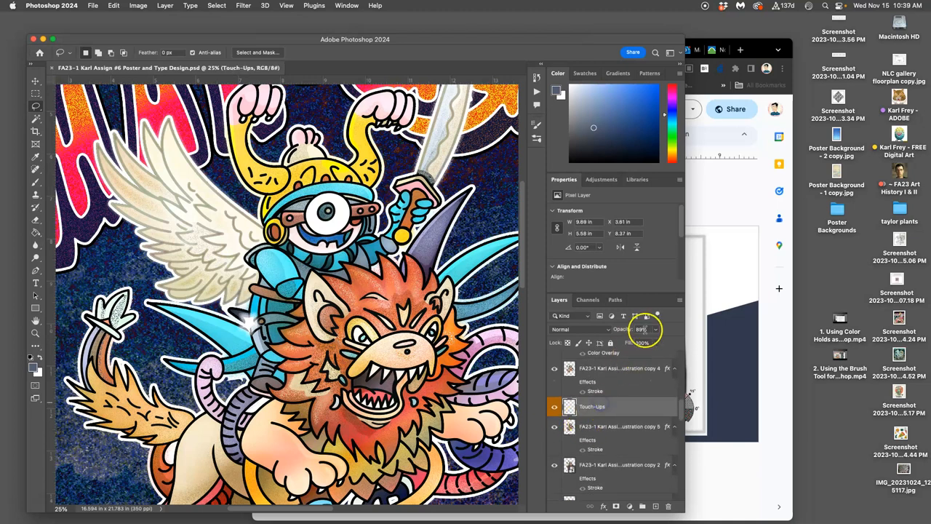
left_click_drag(644, 330, 633, 342)
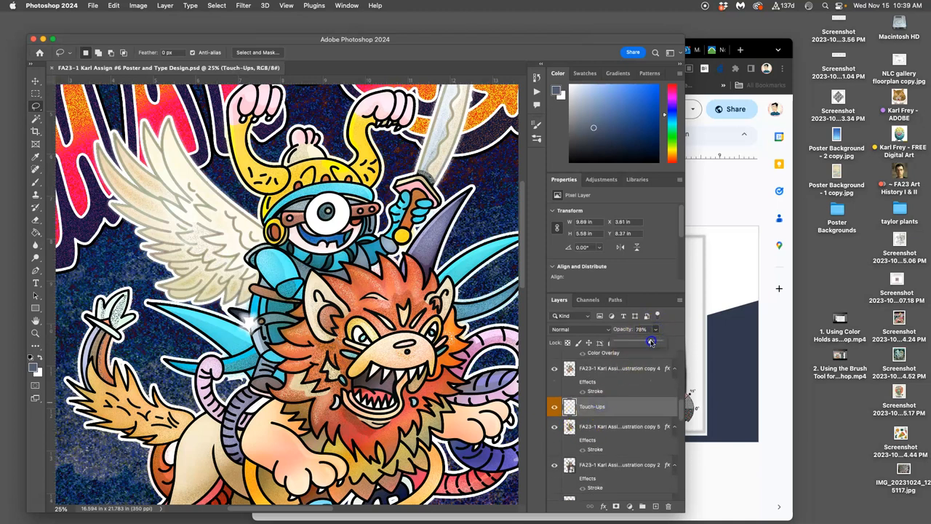
left_click_drag(651, 342, 643, 342)
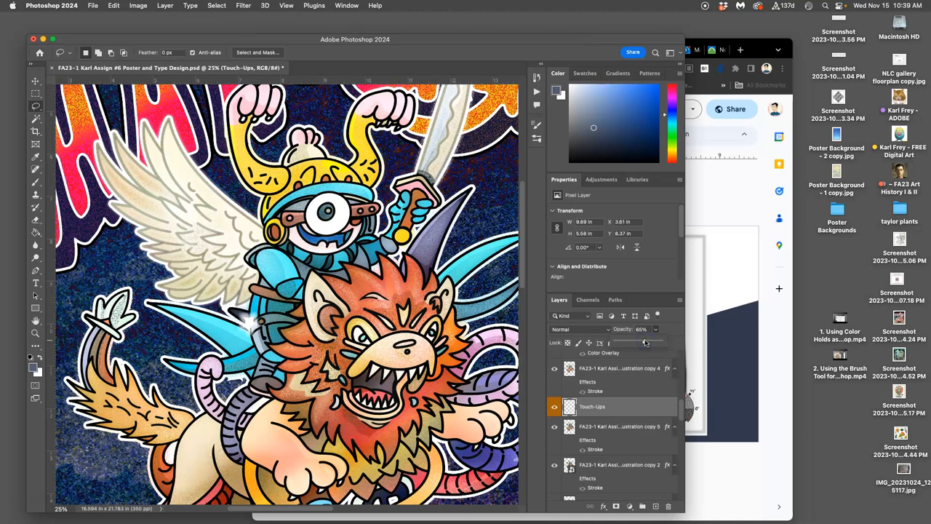
left_click_drag(644, 342, 637, 342)
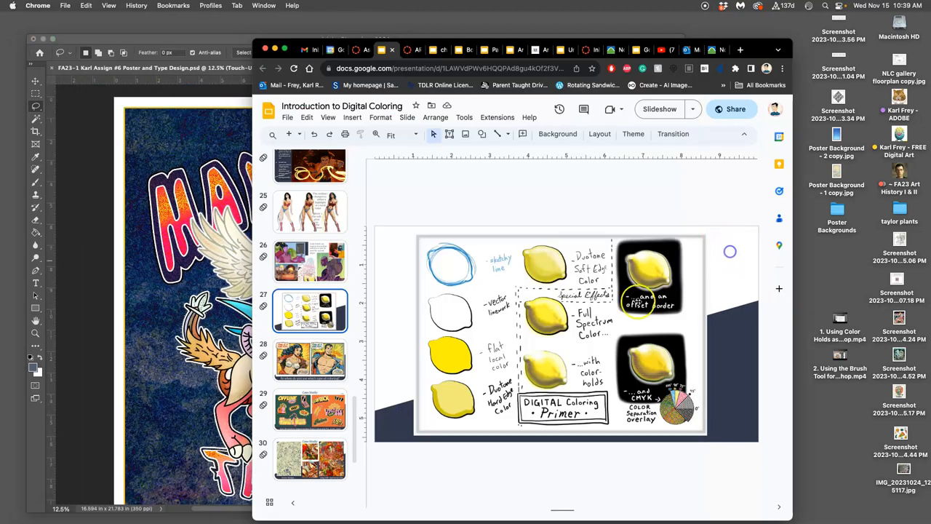
Confirm the Digital Coloring deck's General access is 'Anyone with the link' as Viewer
left_click(732, 108)
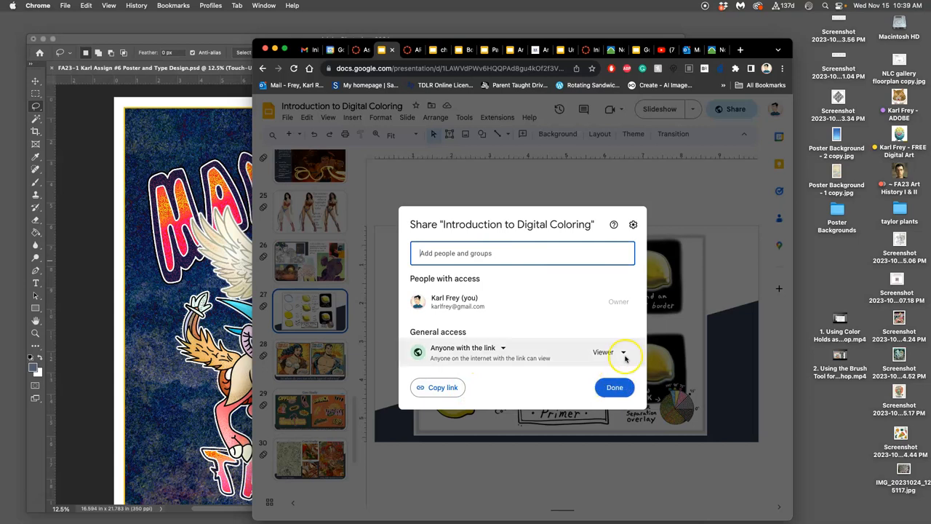
left_click(614, 387)
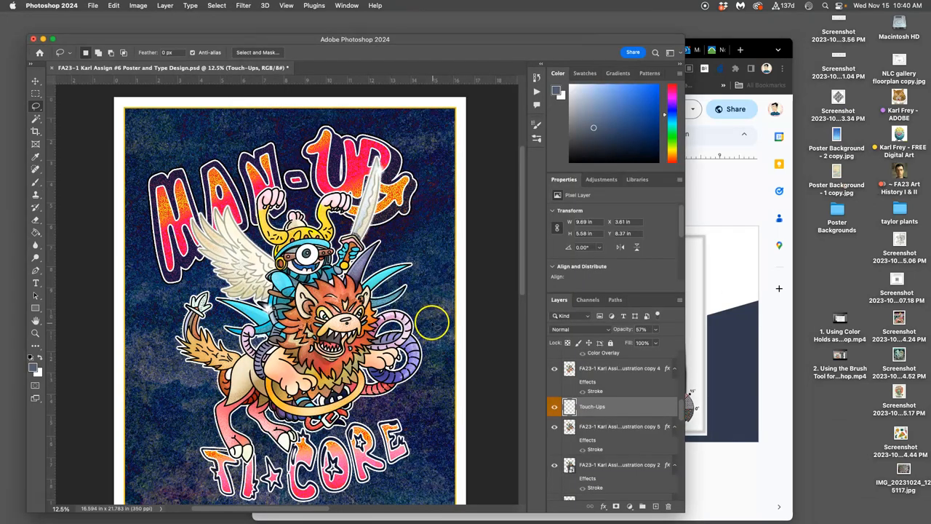
mouse_move(389, 302)
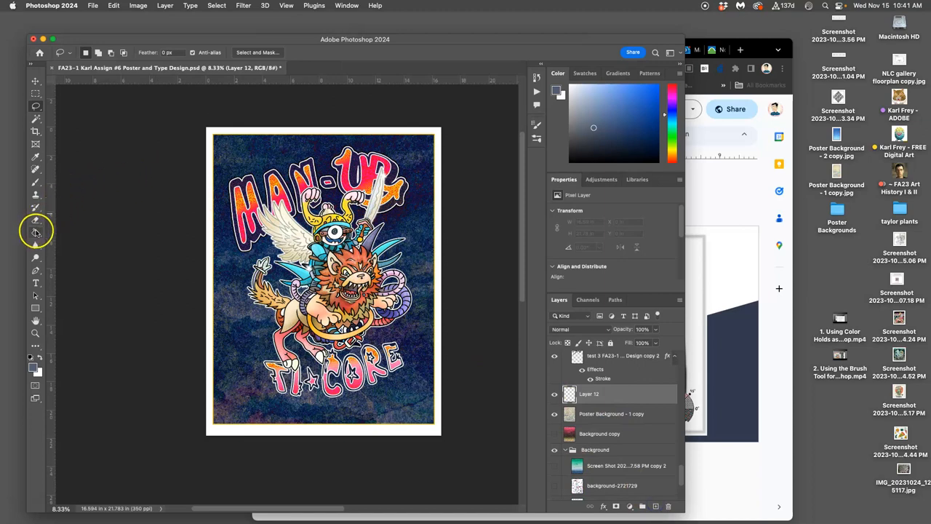
Switch to the Gradient Tool and expand the Pastels gradient presets
left_click(35, 232)
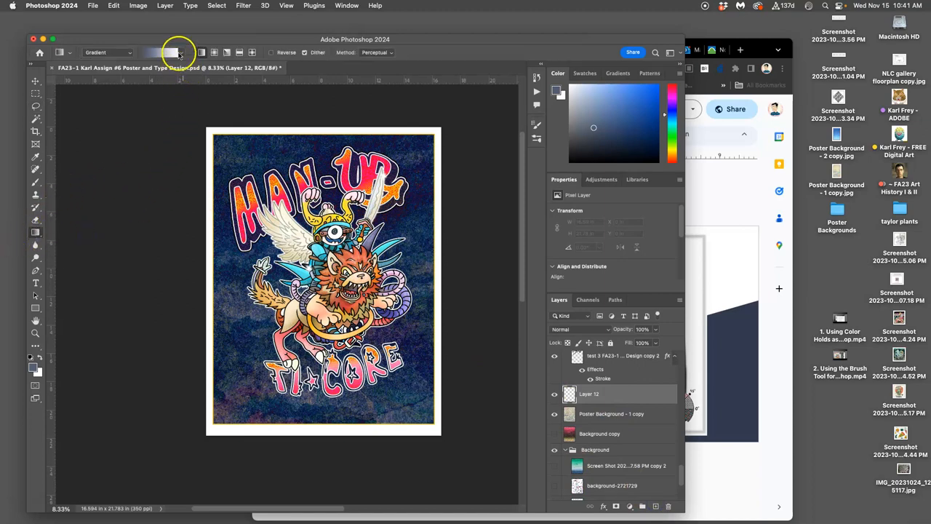
left_click(181, 52)
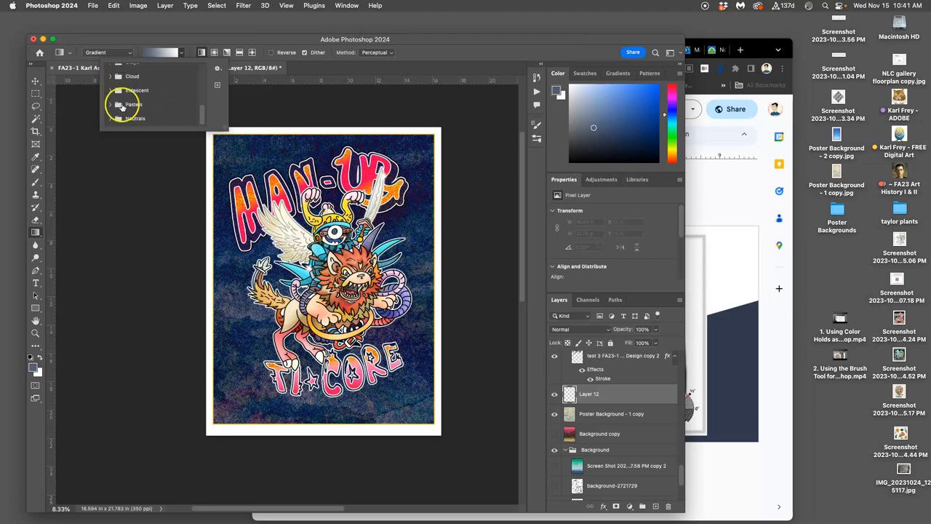
left_click(113, 89)
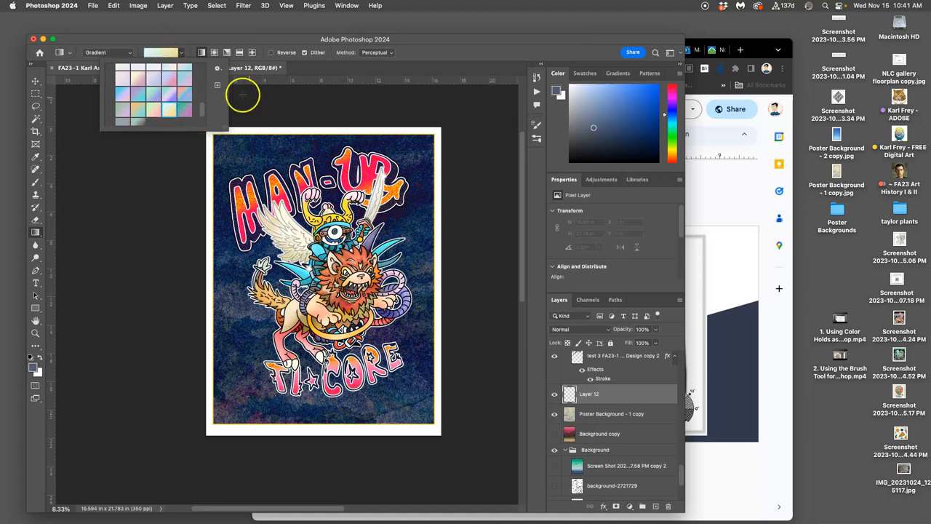
mouse_move(428, 474)
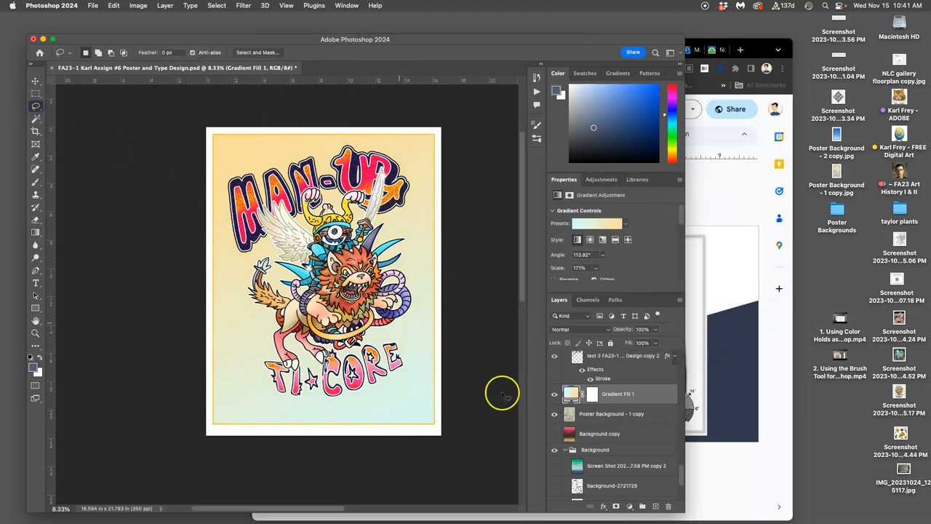
Set Gradient Fill 1 to Pin Light blending at about 14% opacity
right_click(614, 395)
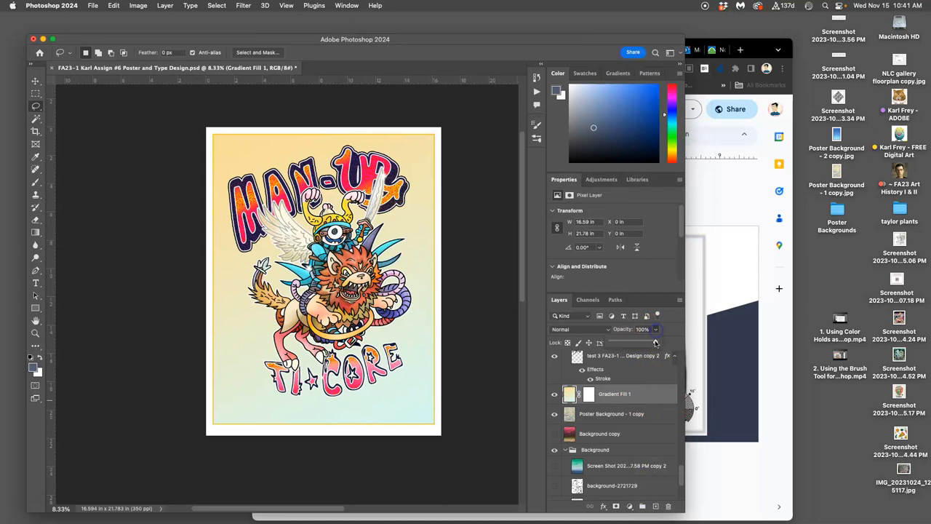
left_click_drag(651, 343, 635, 343)
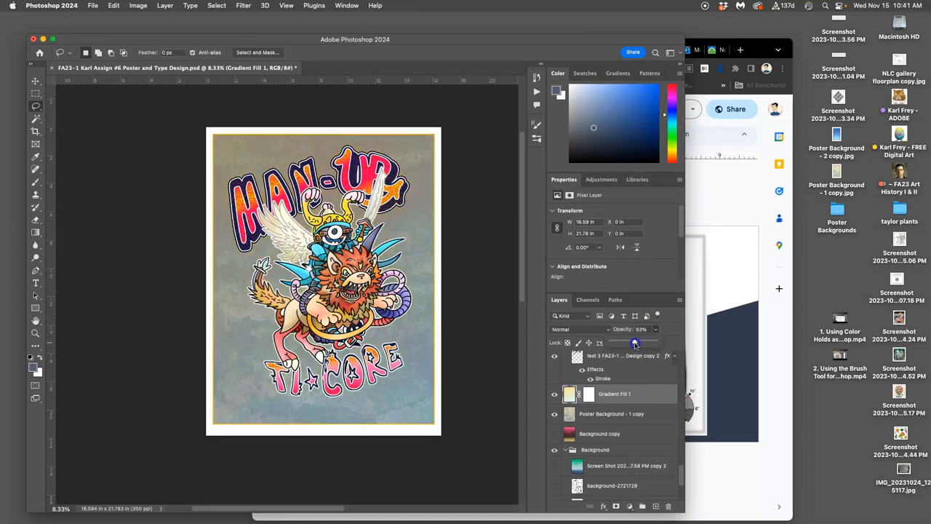
left_click_drag(635, 343, 626, 342)
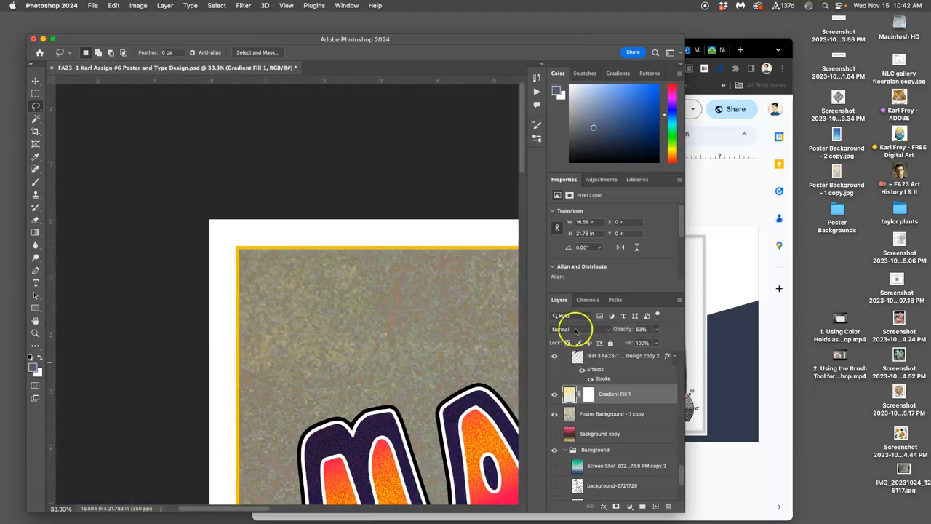
left_click(575, 329)
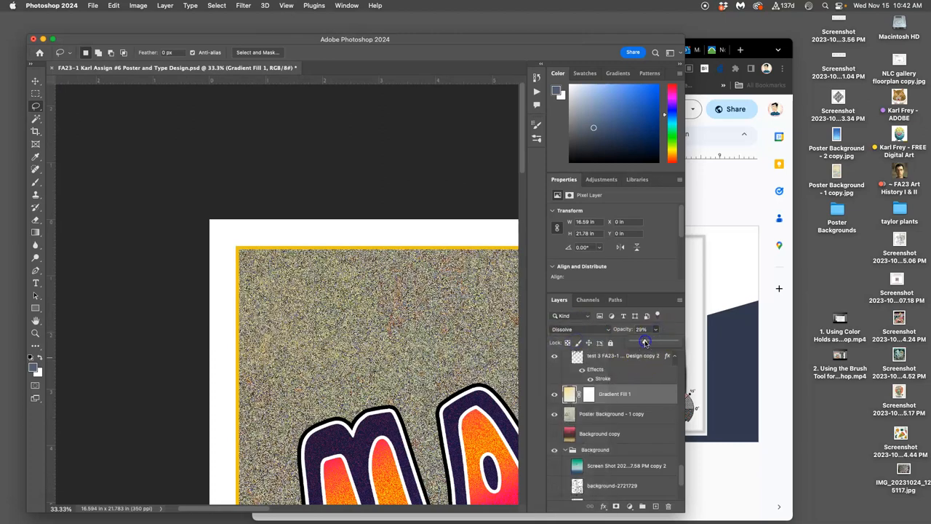
left_click_drag(643, 342, 638, 342)
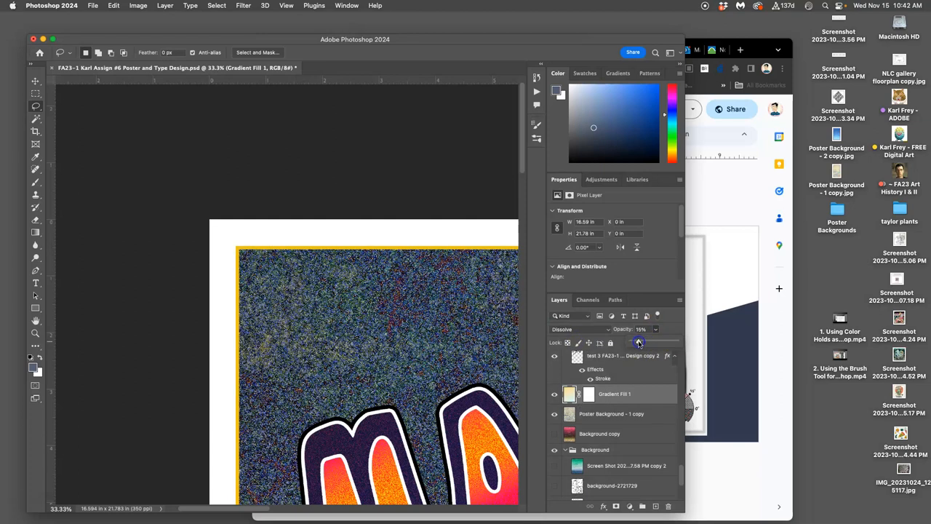
left_click_drag(640, 342, 636, 342)
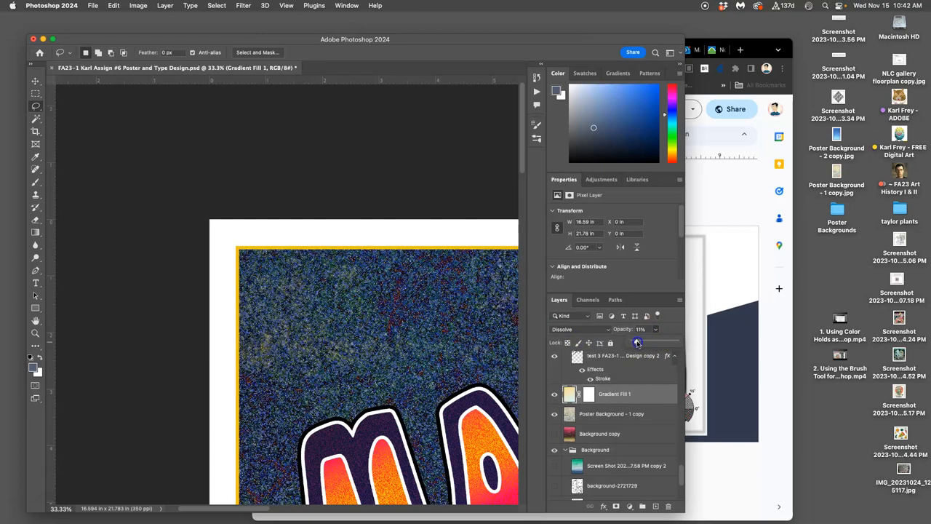
left_click(576, 329)
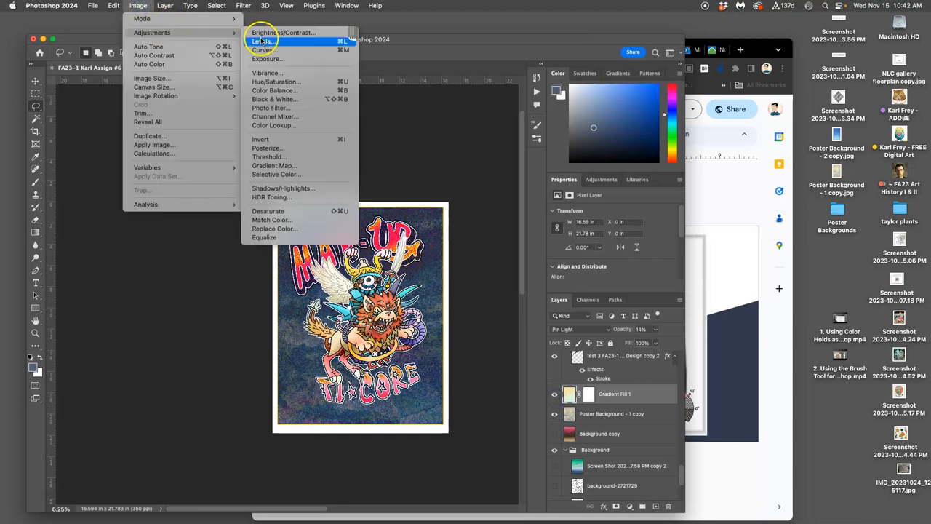
Apply Levels to Gradient Fill 1 with shadow input about 170 and highlights 237
left_click(262, 42)
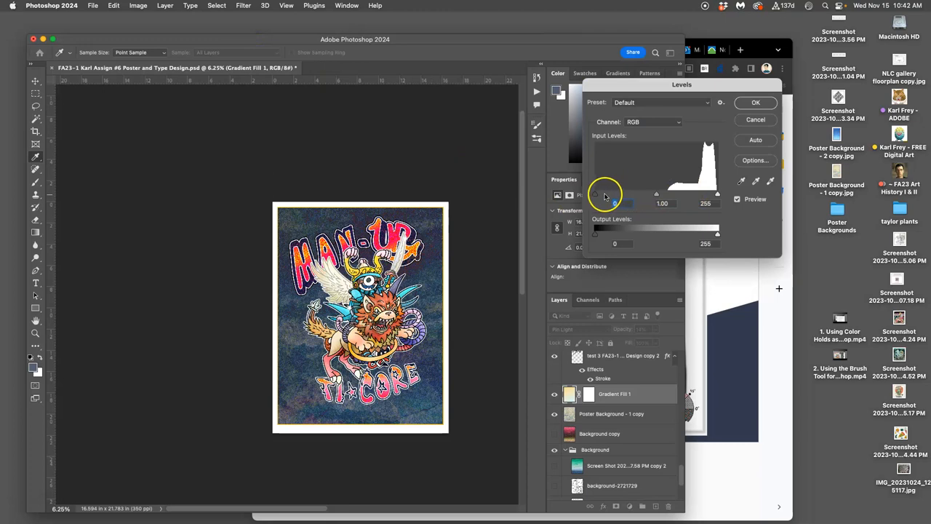
left_click_drag(594, 194, 688, 193)
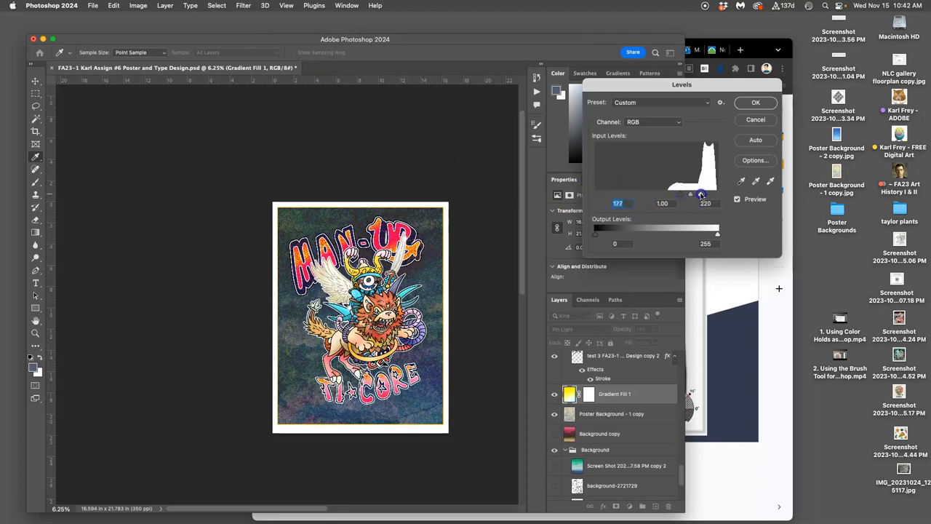
left_click_drag(700, 195, 708, 194)
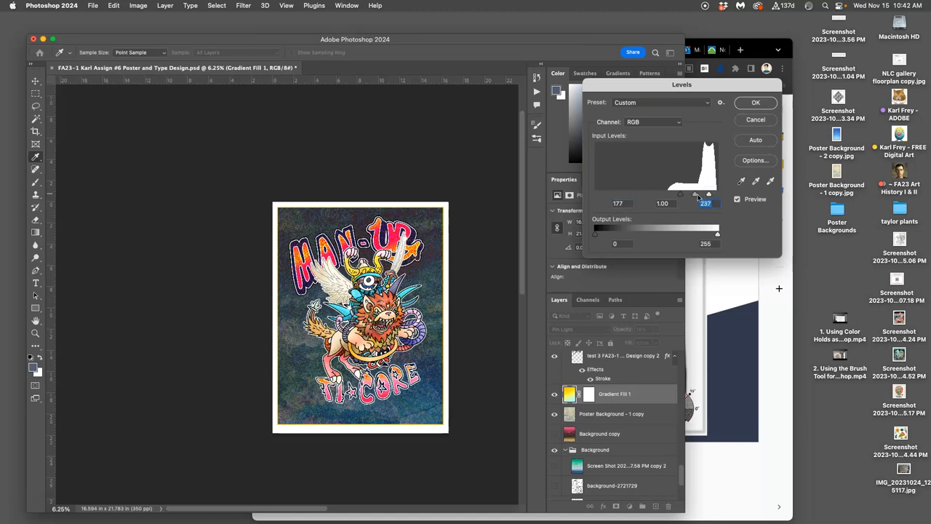
left_click_drag(695, 194, 652, 194)
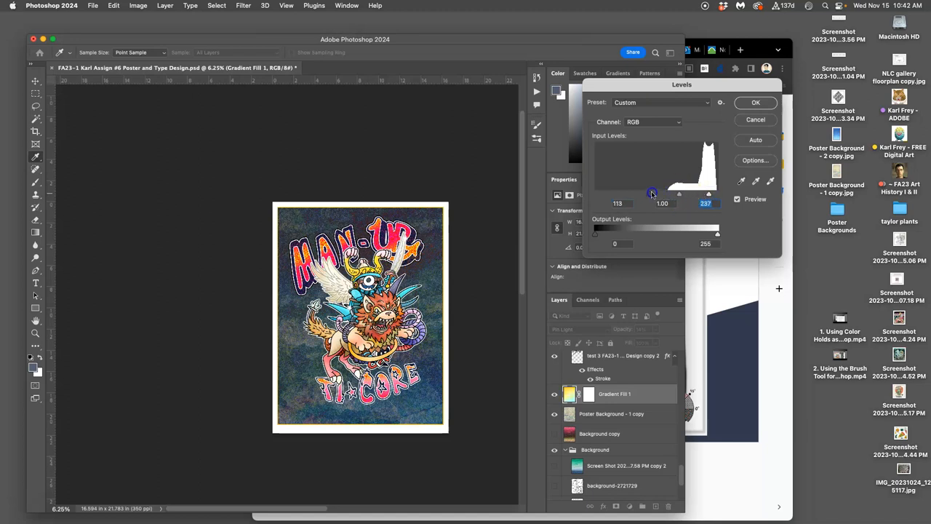
left_click_drag(651, 193, 678, 193)
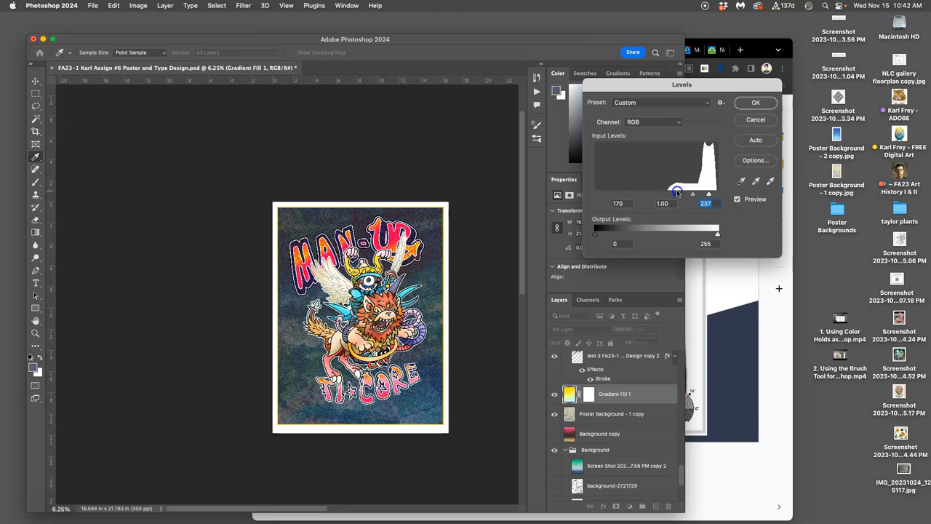
left_click_drag(676, 194, 679, 195)
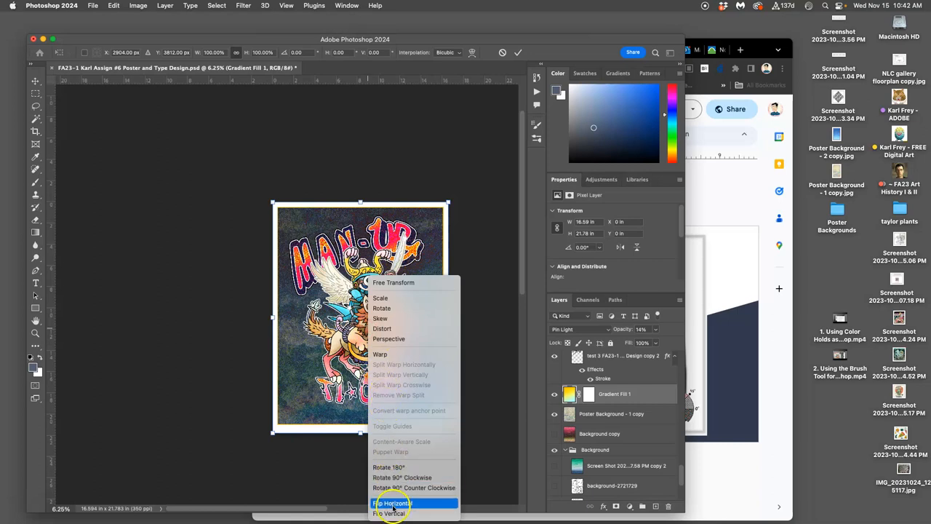
mouse_move(393, 512)
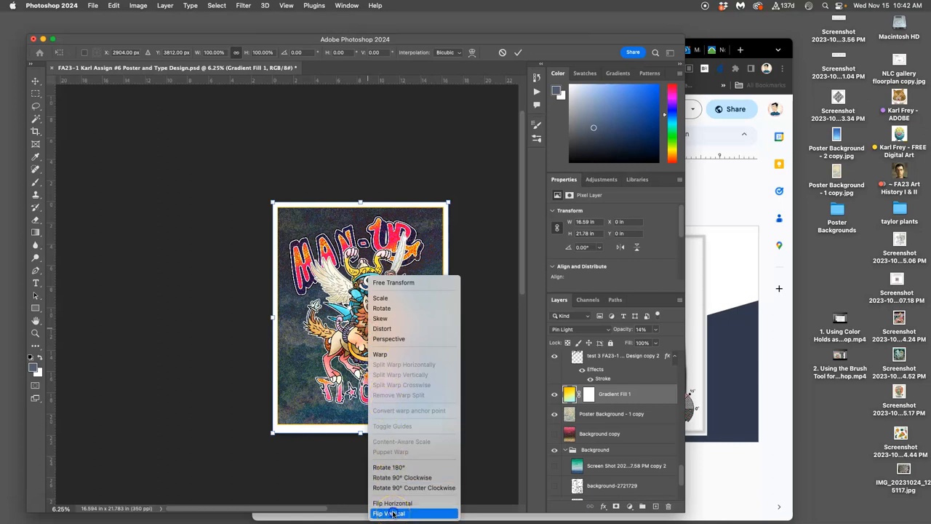
left_click(388, 513)
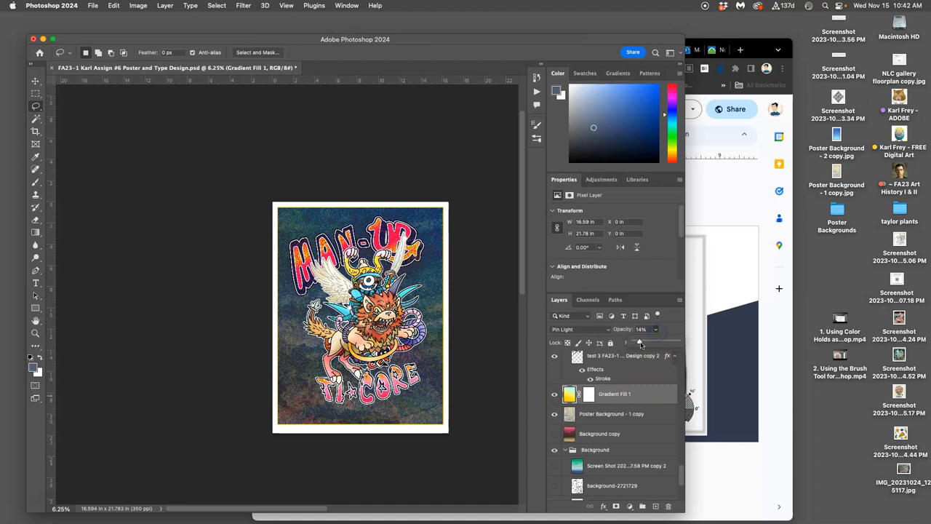
left_click(638, 342)
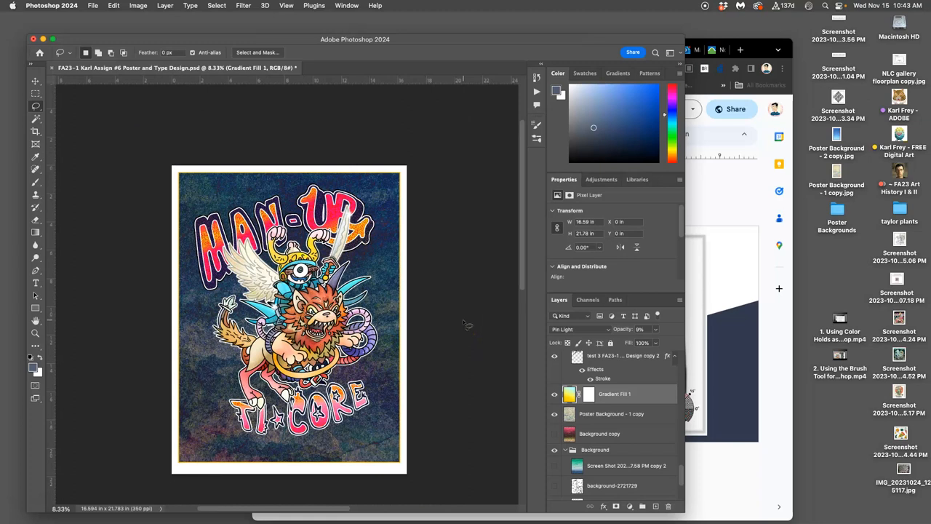
mouse_move(466, 331)
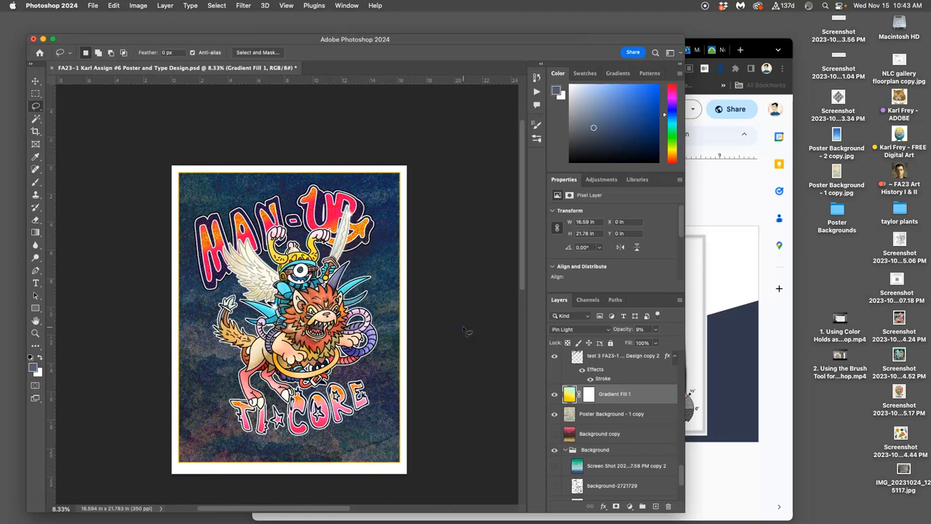
key("cmd+s")
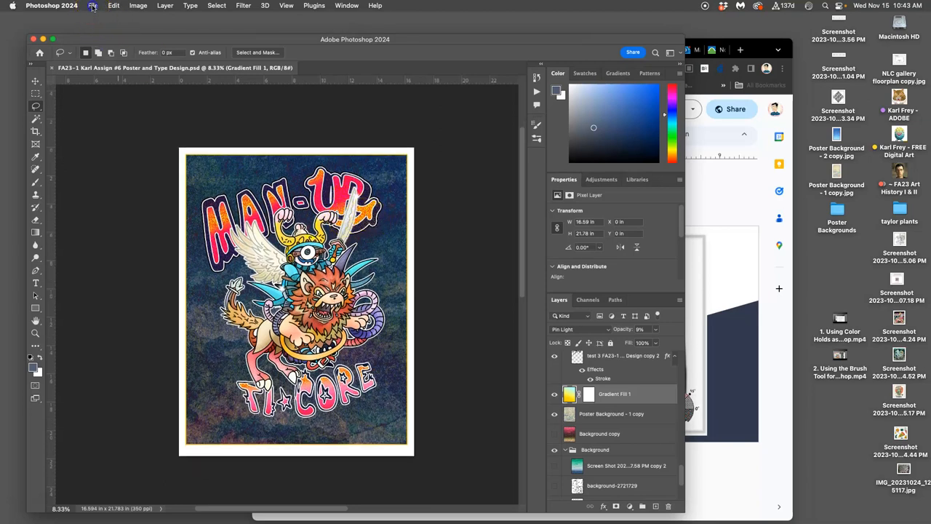
Flatten the poster into a single Background layer, discarding hidden layers
left_click(93, 7)
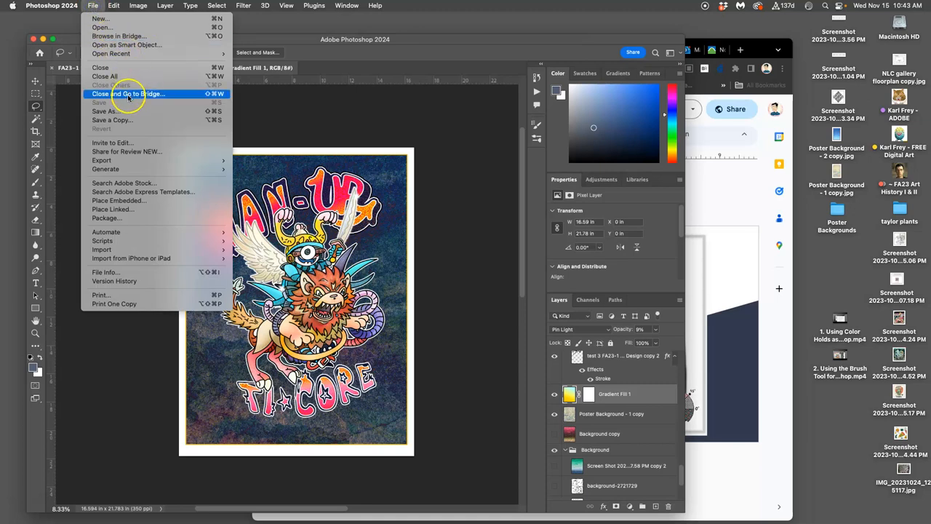
left_click(150, 6)
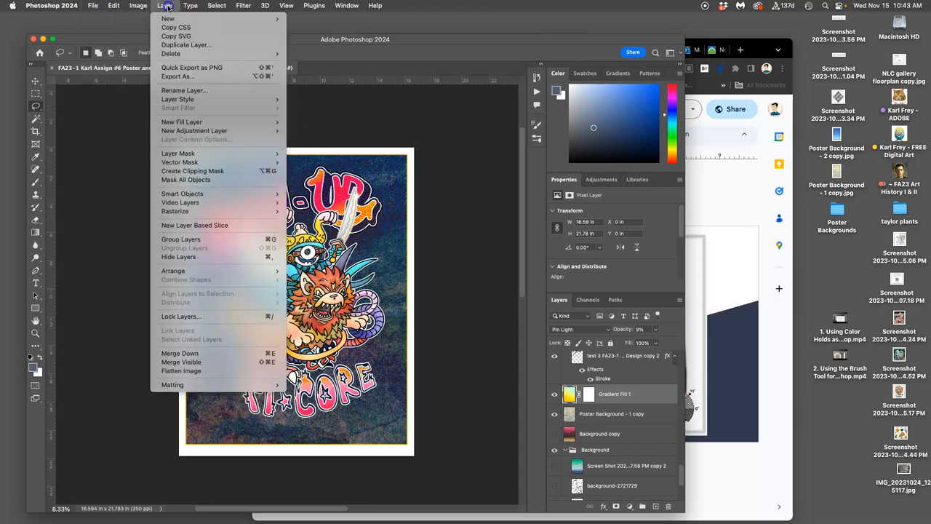
mouse_move(181, 371)
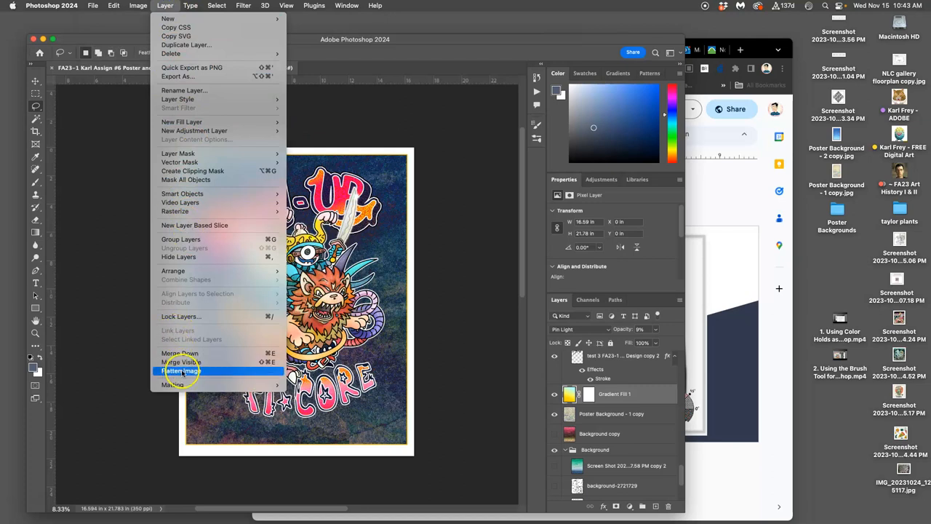
left_click(179, 371)
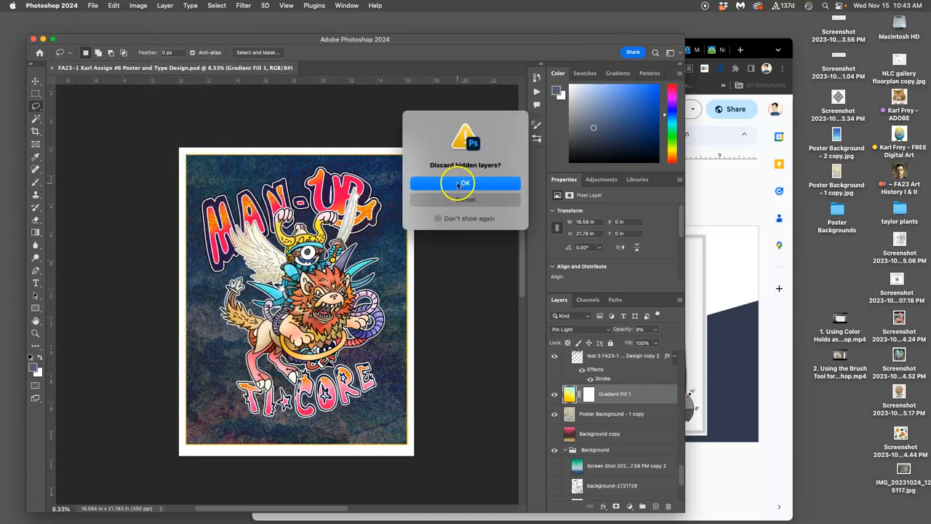
left_click(464, 183)
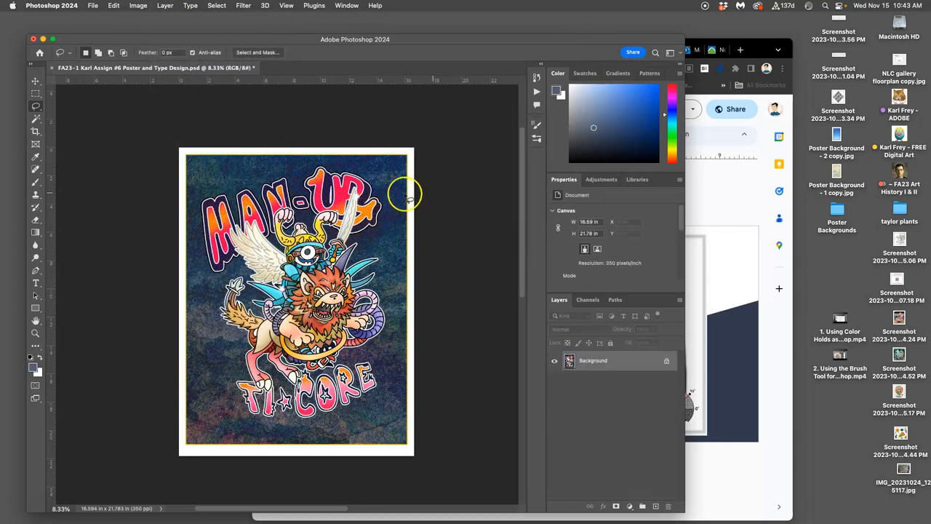
left_click(137, 6)
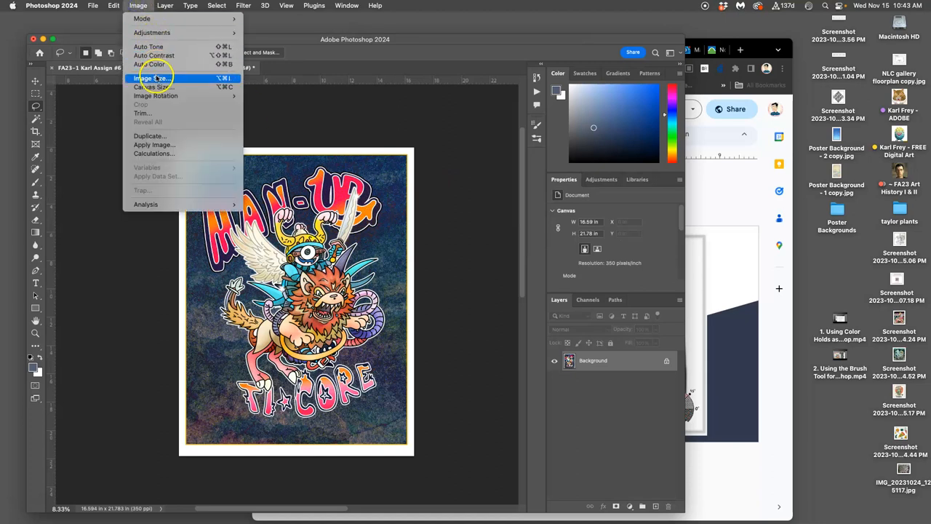
left_click(152, 77)
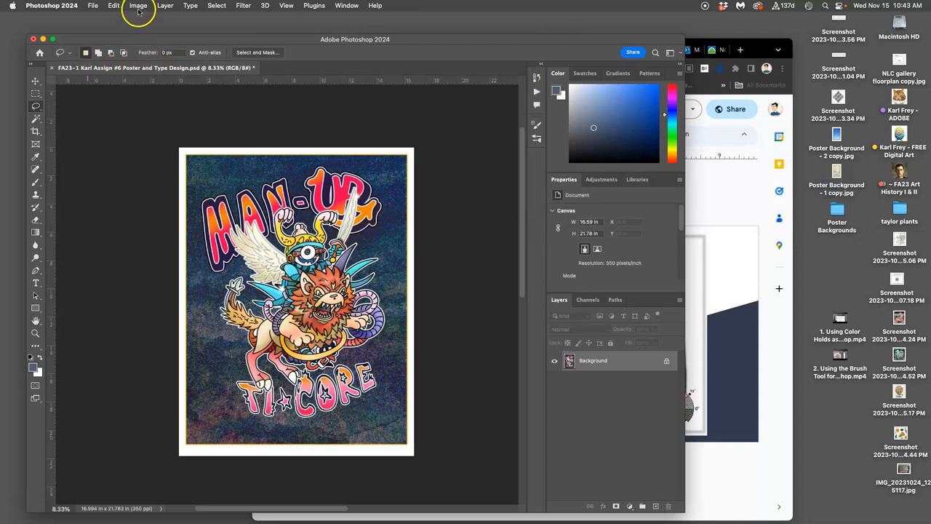
Save the flattened poster to the Desktop as a TIFF named with a PR- prefix
left_click(91, 6)
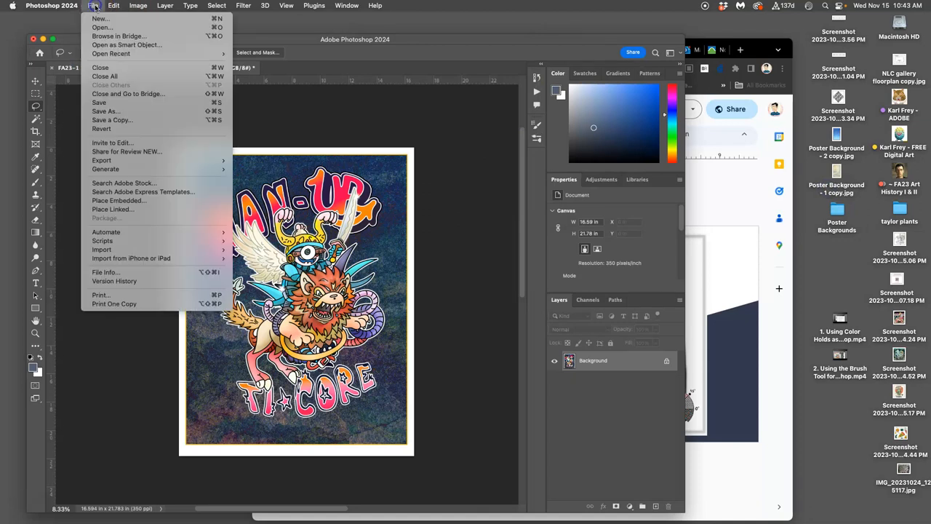
left_click(104, 110)
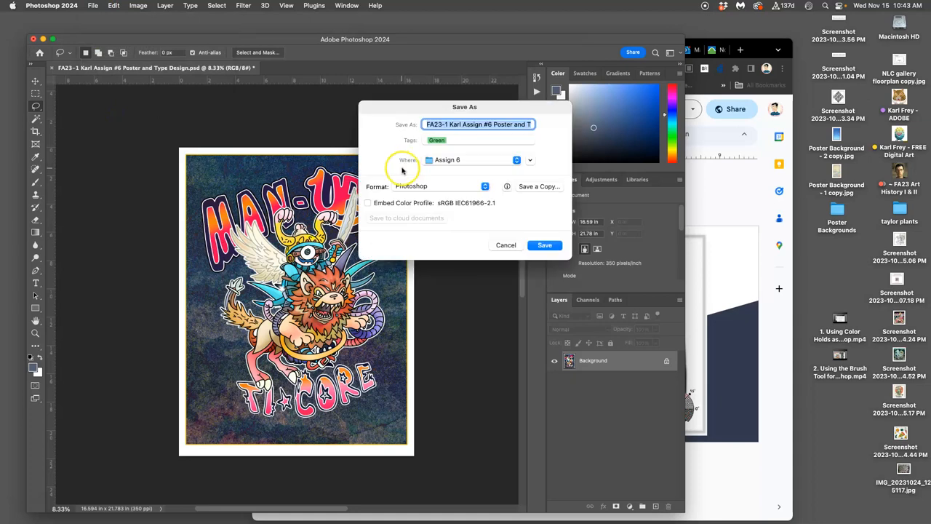
left_click(444, 186)
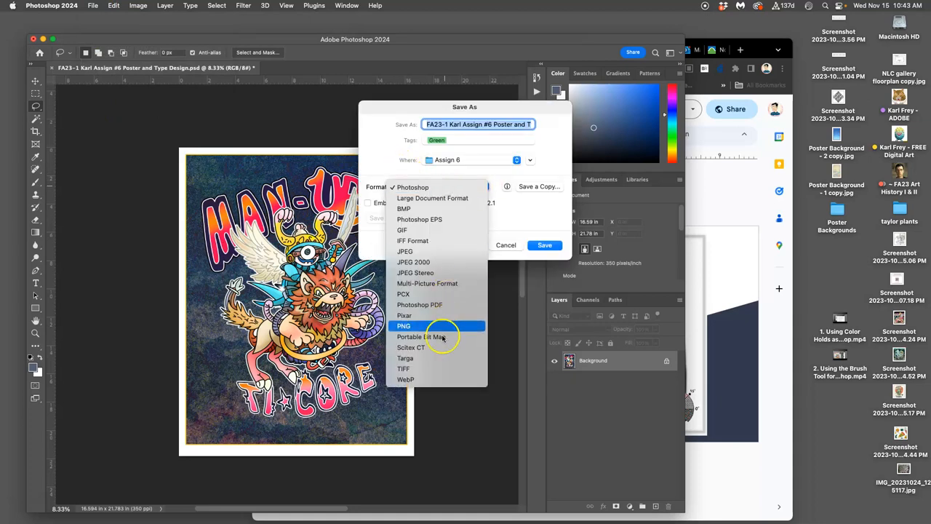
left_click(404, 368)
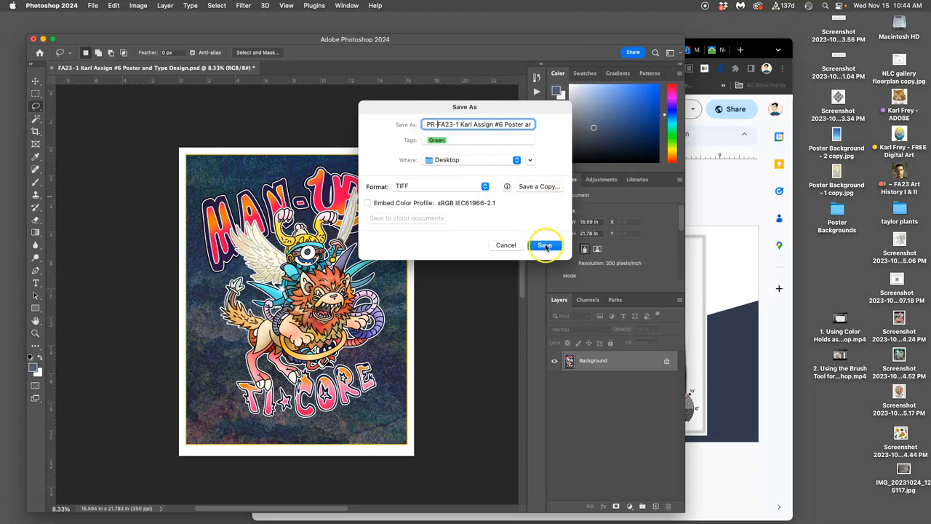
left_click(545, 245)
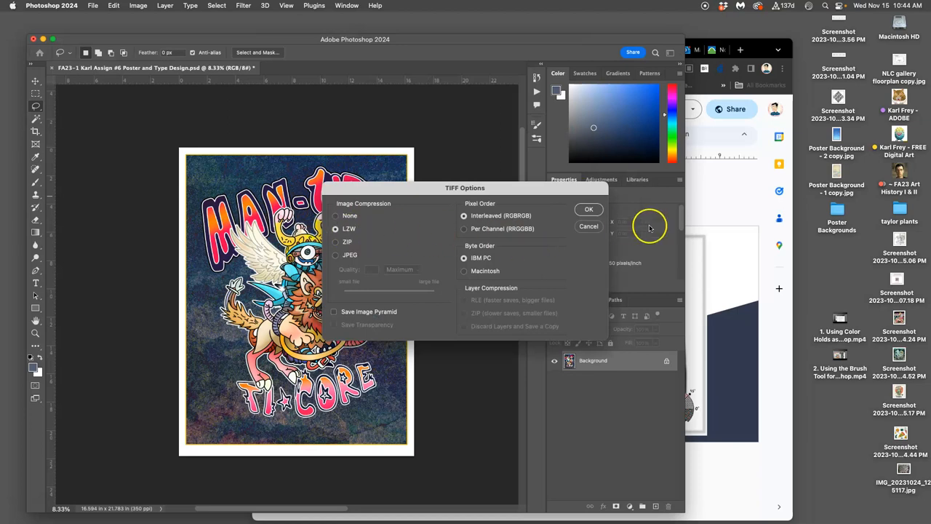
left_click(589, 210)
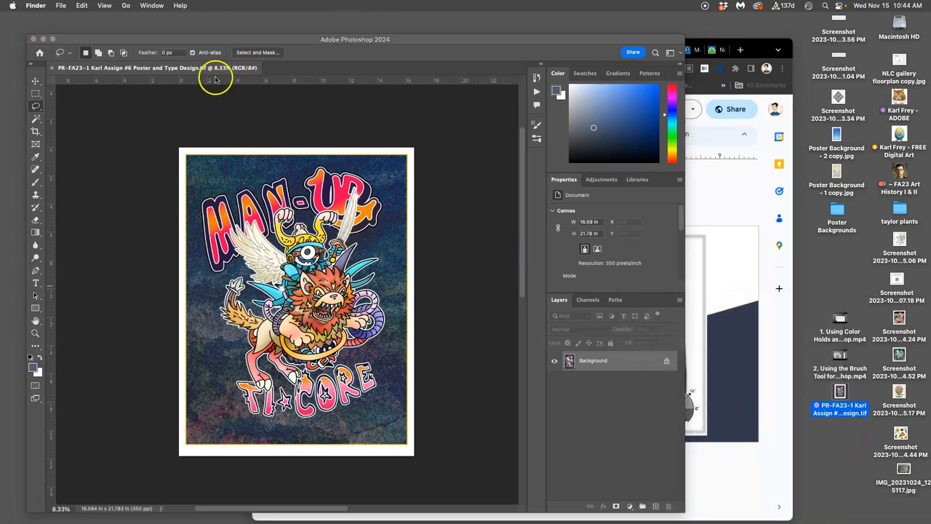
mouse_move(898, 135)
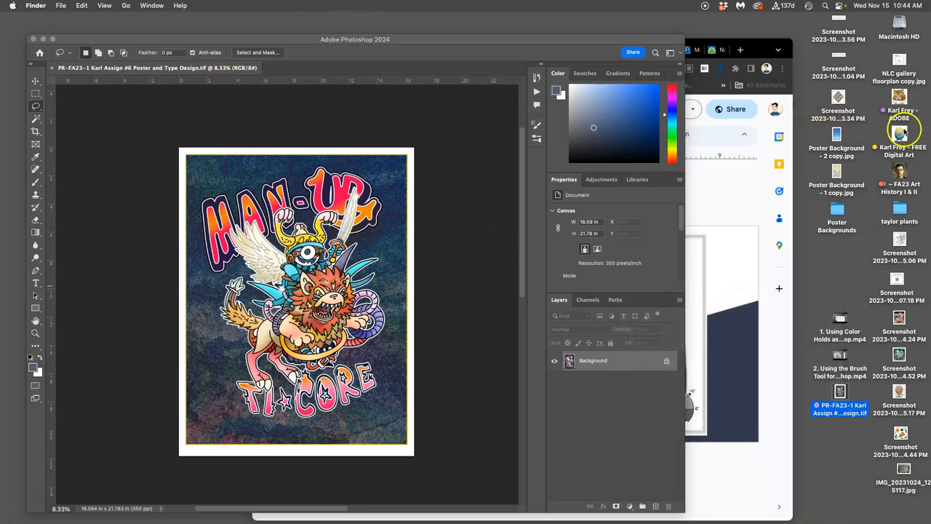
Open the class folder on the desktop, then an assignment folder inside it
double_click(897, 115)
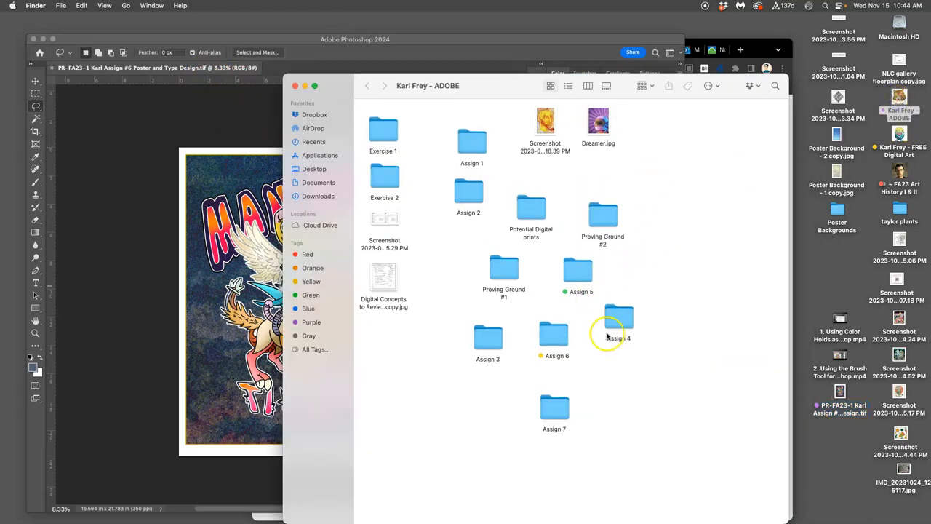
double_click(553, 331)
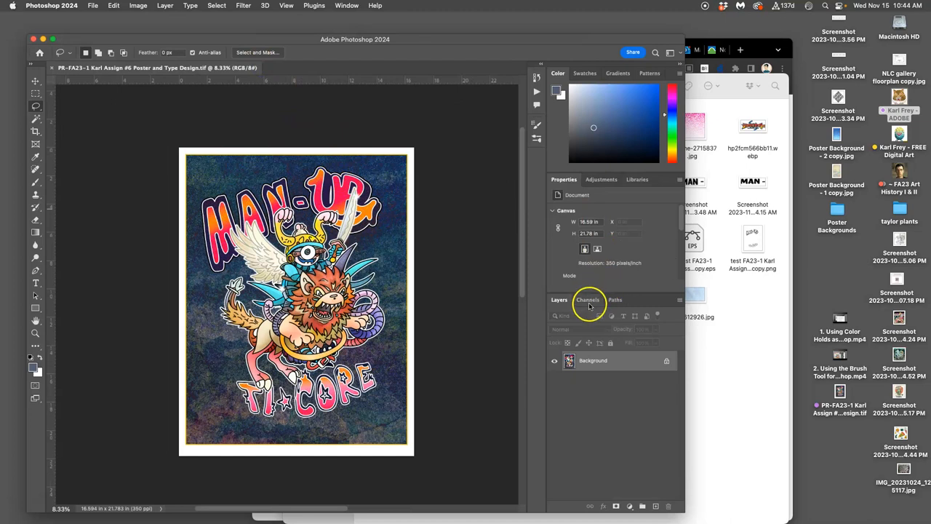
Show the poster's color channels and turn the Red channel visible again
left_click(588, 300)
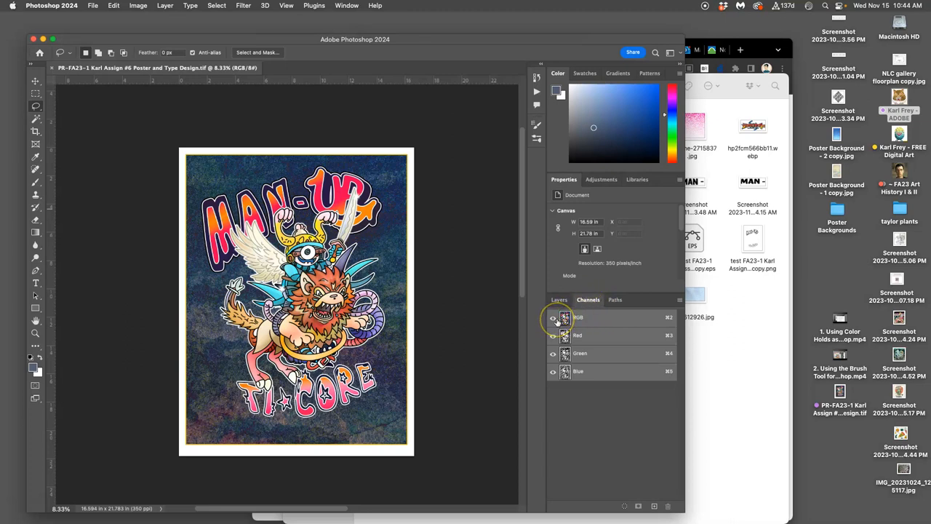
mouse_move(554, 318)
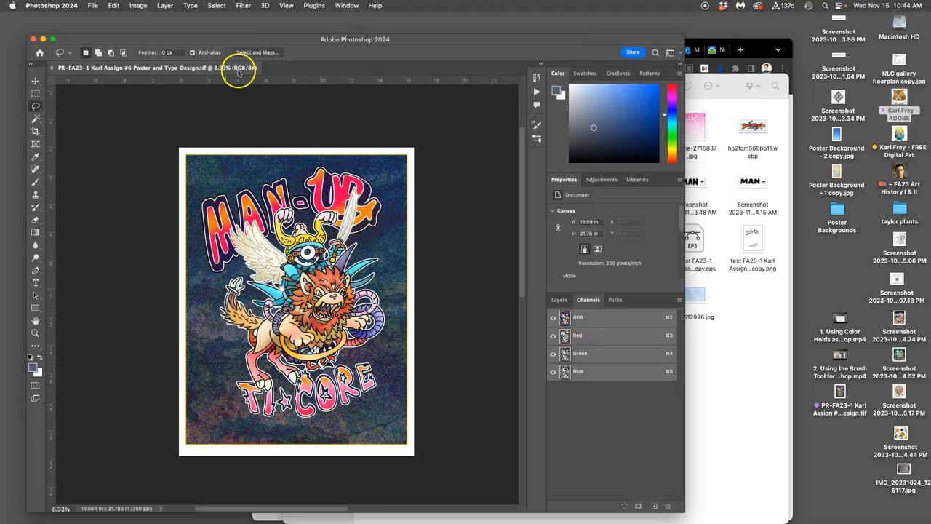
mouse_move(237, 73)
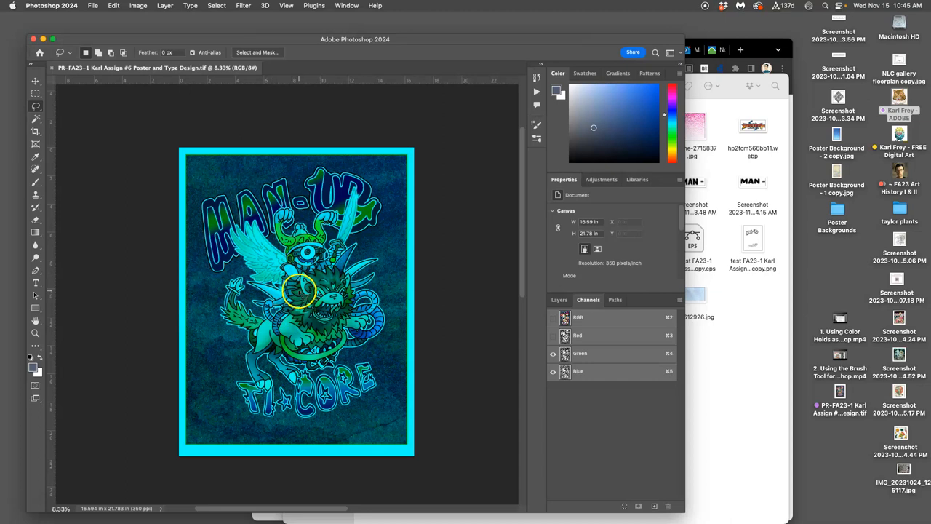
mouse_move(295, 233)
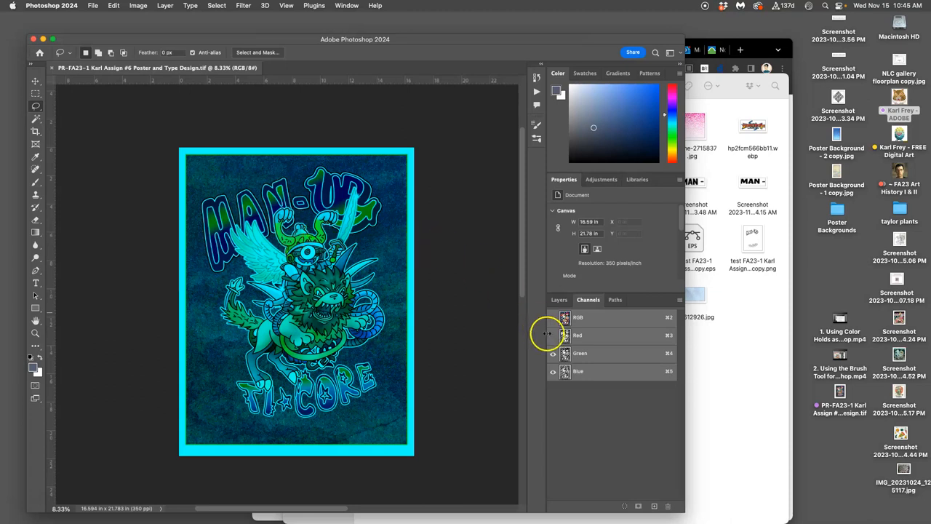
left_click(553, 335)
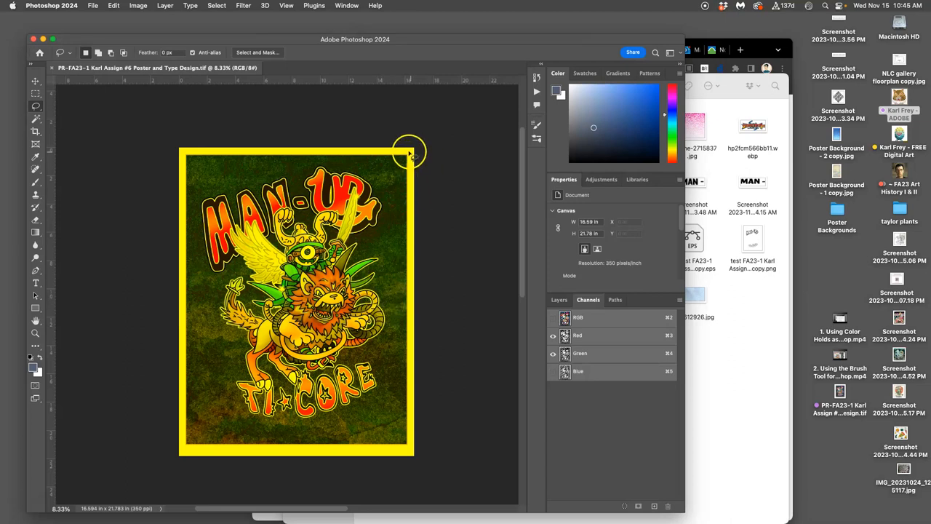
mouse_move(410, 155)
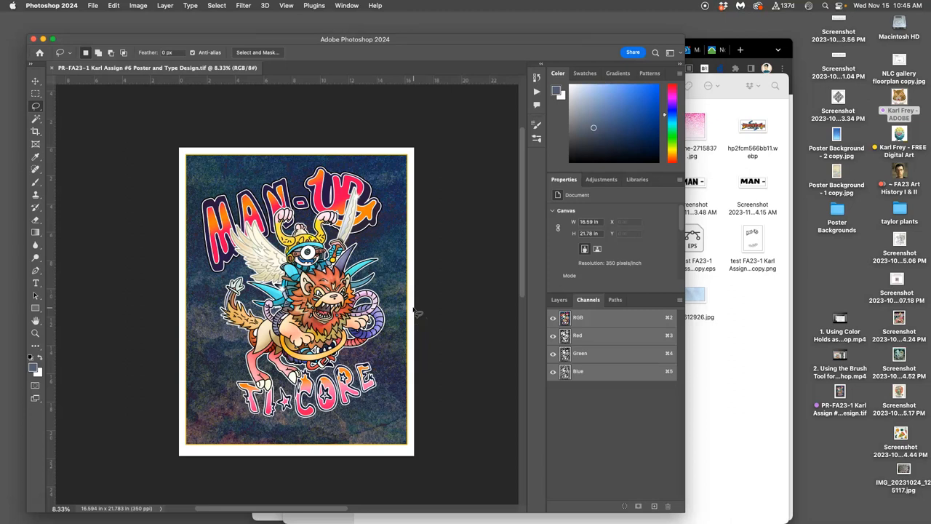
mouse_move(424, 301)
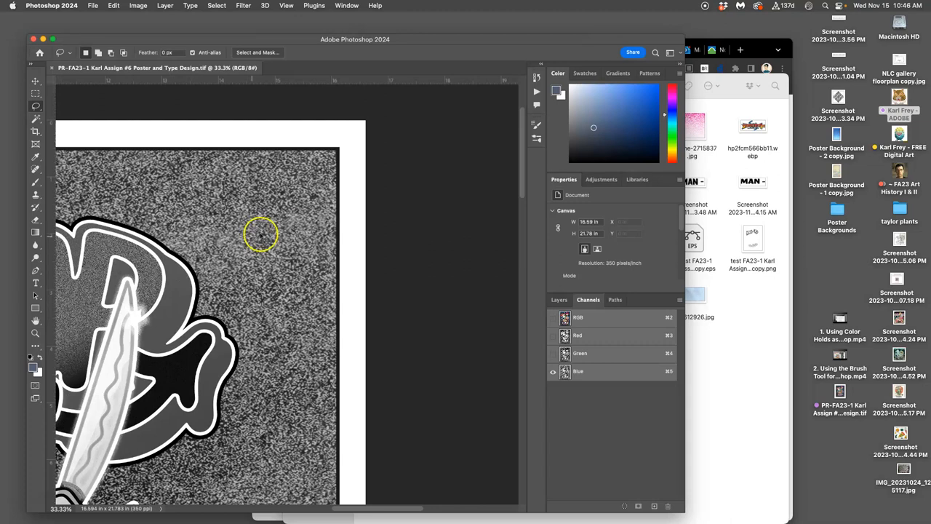
mouse_move(352, 228)
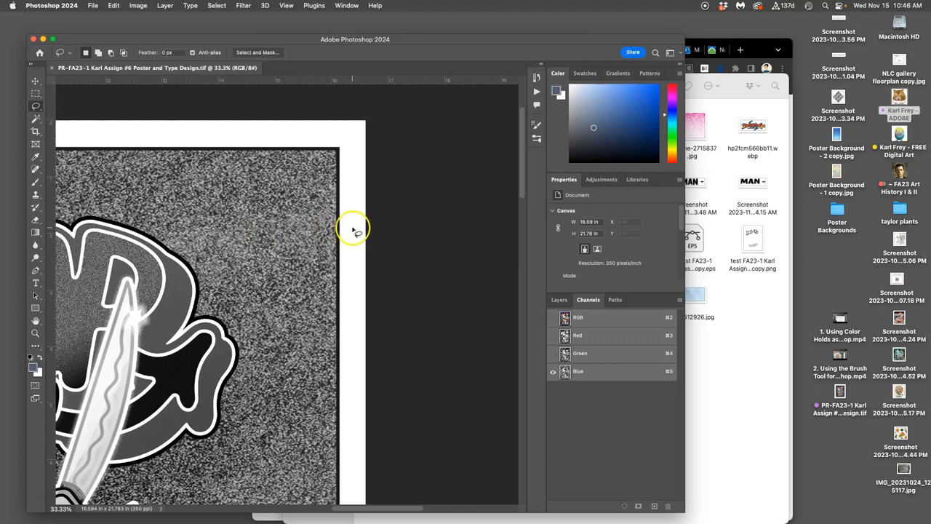
mouse_move(336, 227)
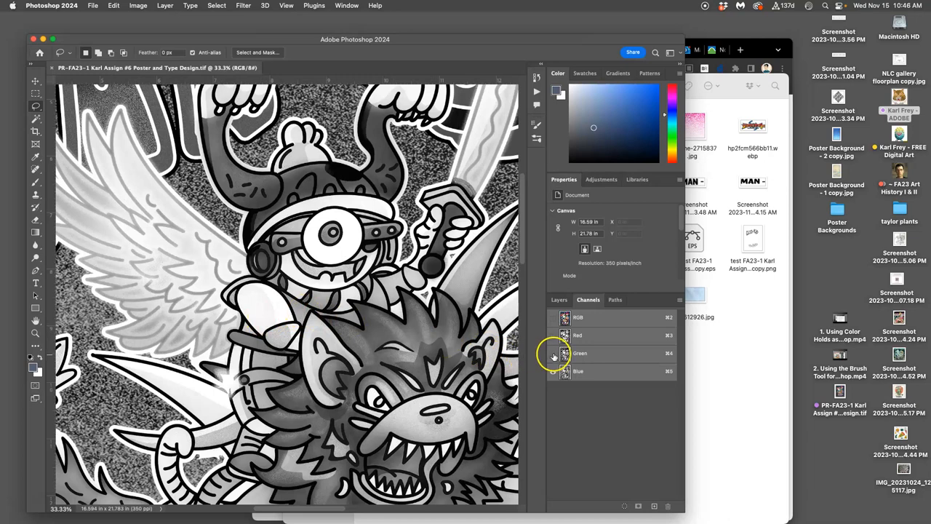
left_click(579, 317)
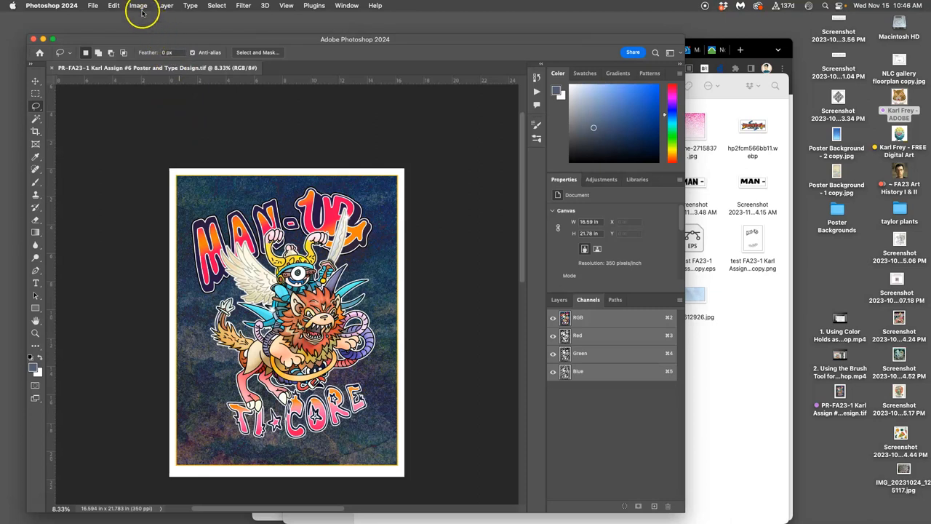
Convert the poster to CMYK Color, accepting the U.S. Web Coated (SWOP) v2 profile
left_click(139, 6)
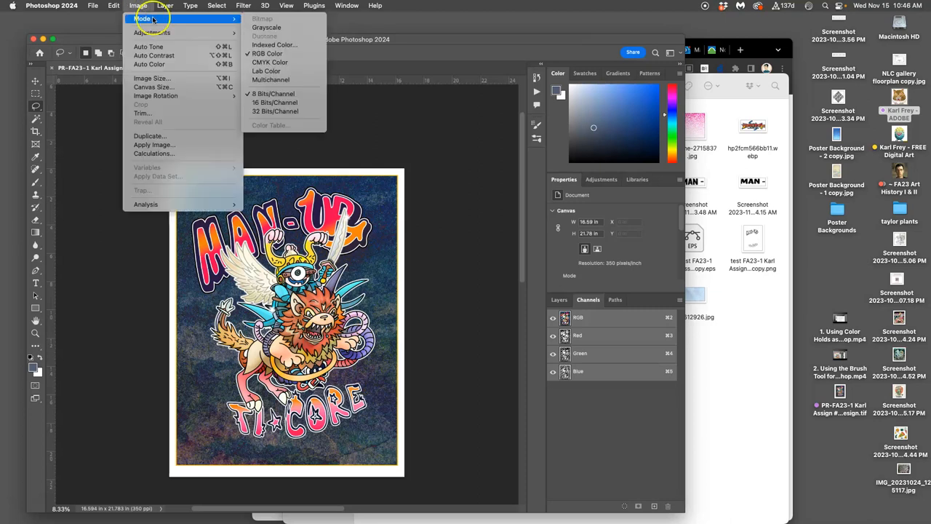
mouse_move(269, 63)
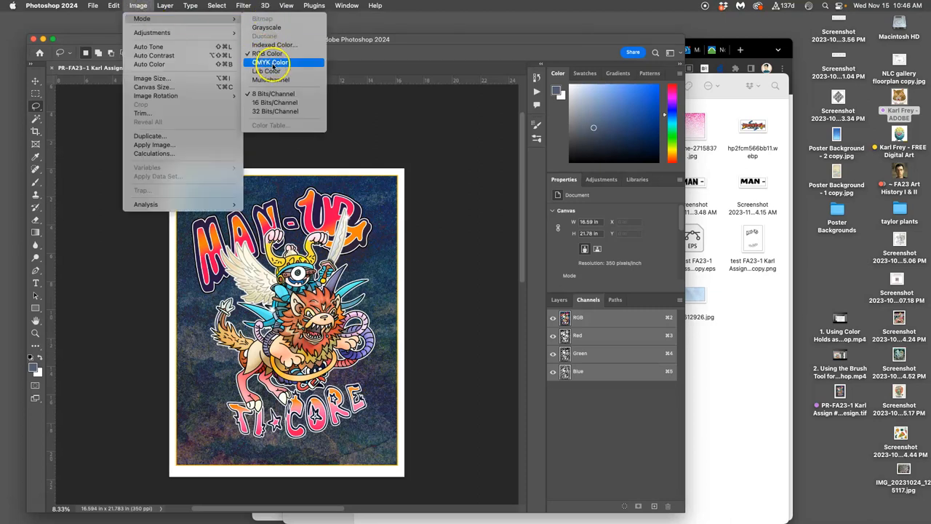
left_click(266, 63)
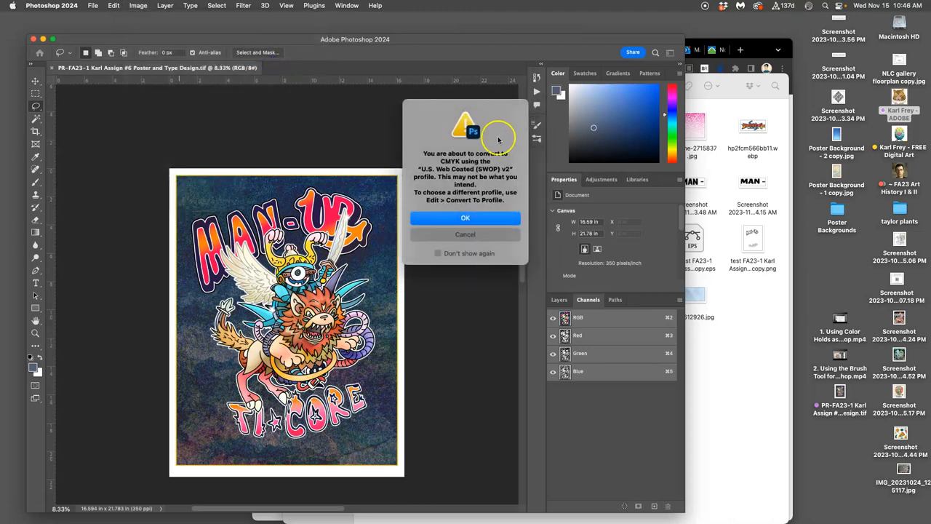
left_click(465, 218)
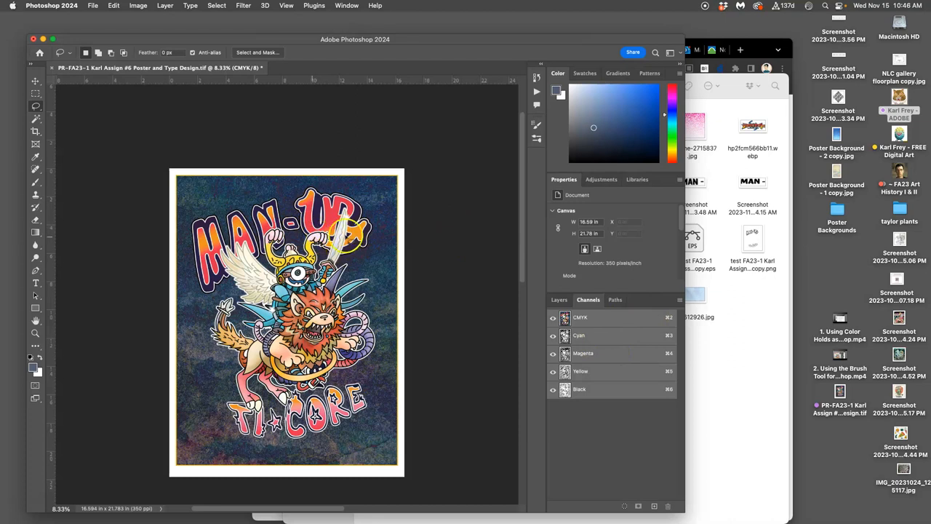
mouse_move(585, 73)
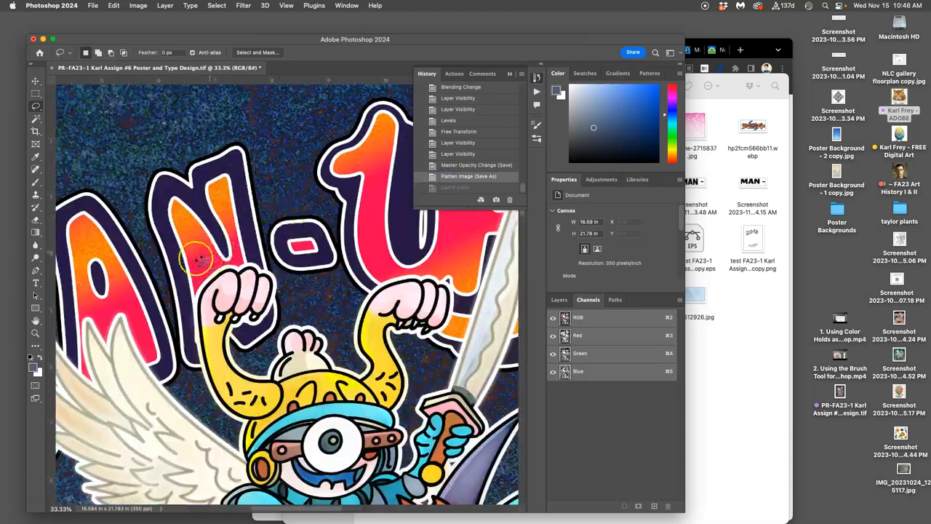
Step back before CMYK Color in History to compare, then restore the CMYK Color state
left_click(455, 188)
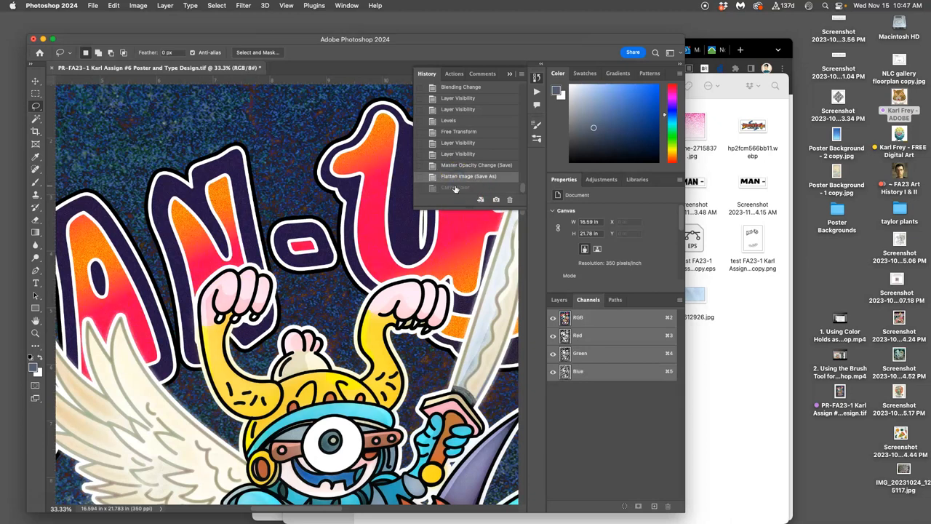
left_click(454, 187)
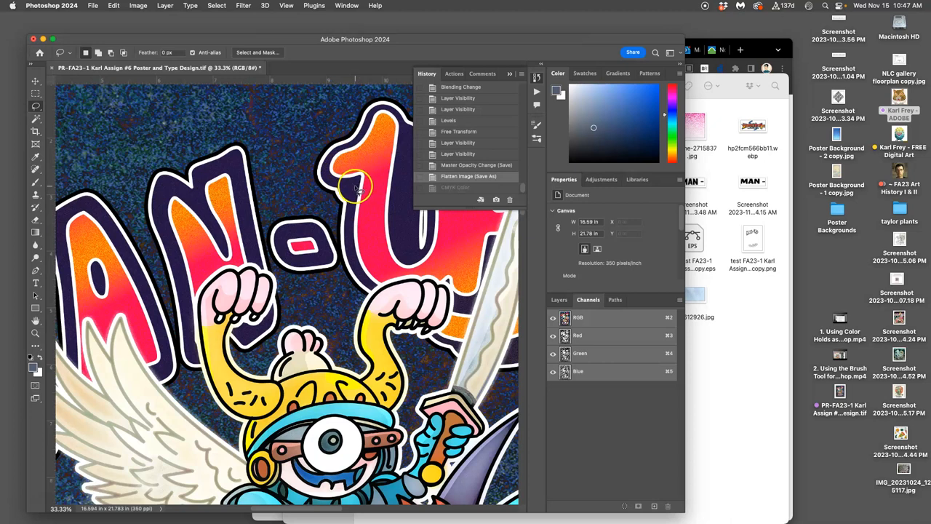
left_click(449, 187)
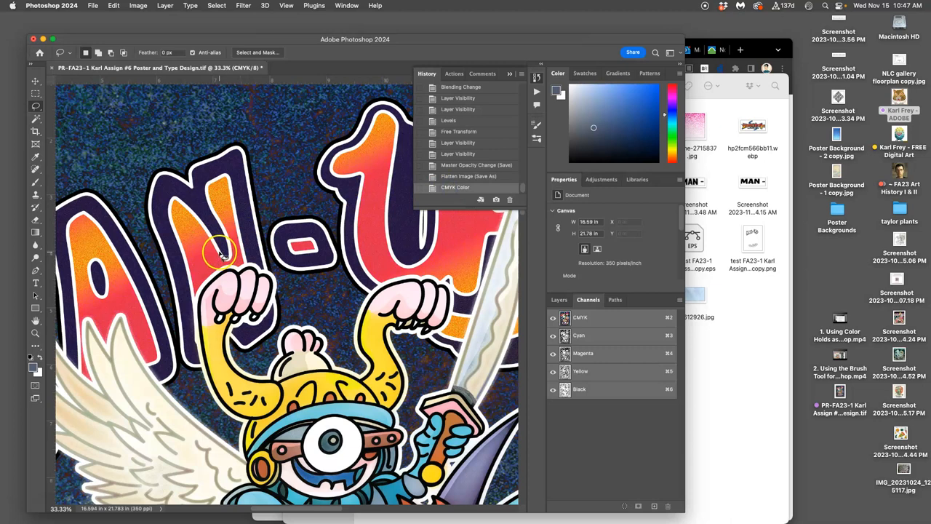
scroll("down", 3)
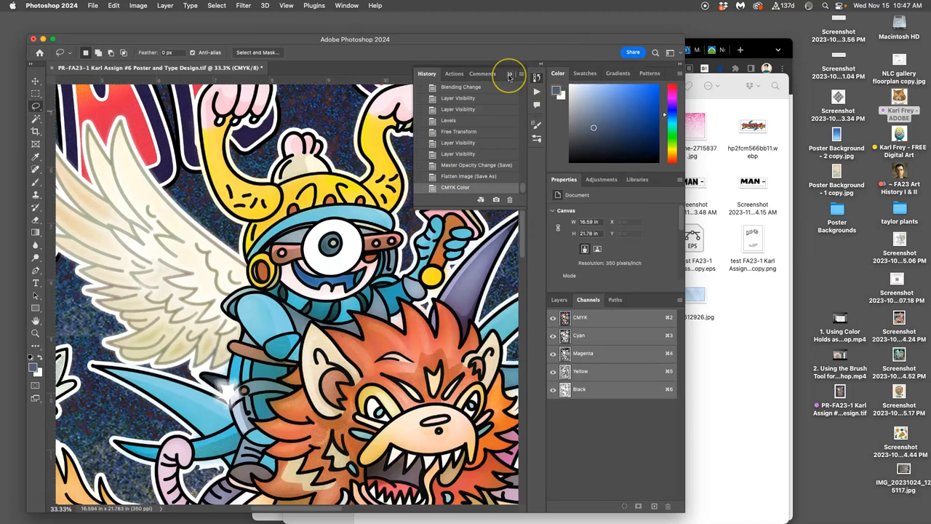
left_click(138, 6)
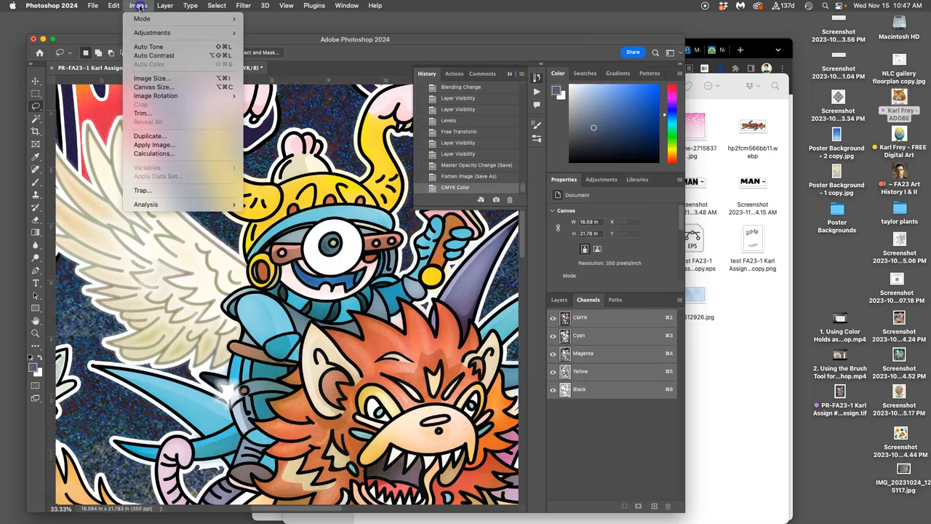
mouse_move(146, 18)
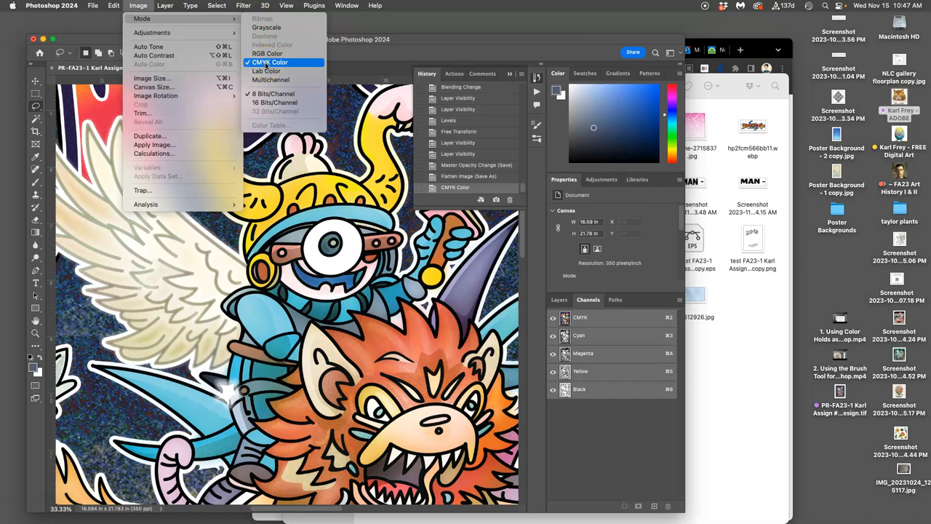
mouse_move(272, 71)
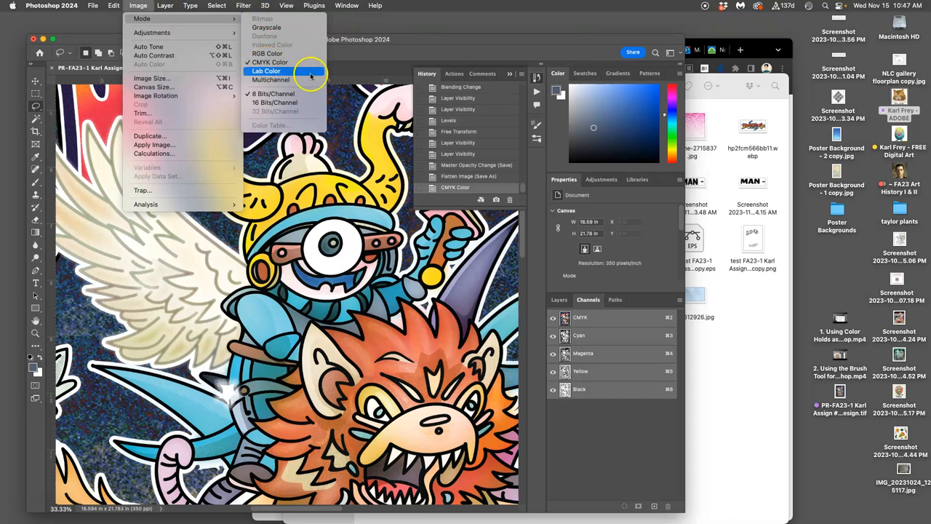
left_click(265, 71)
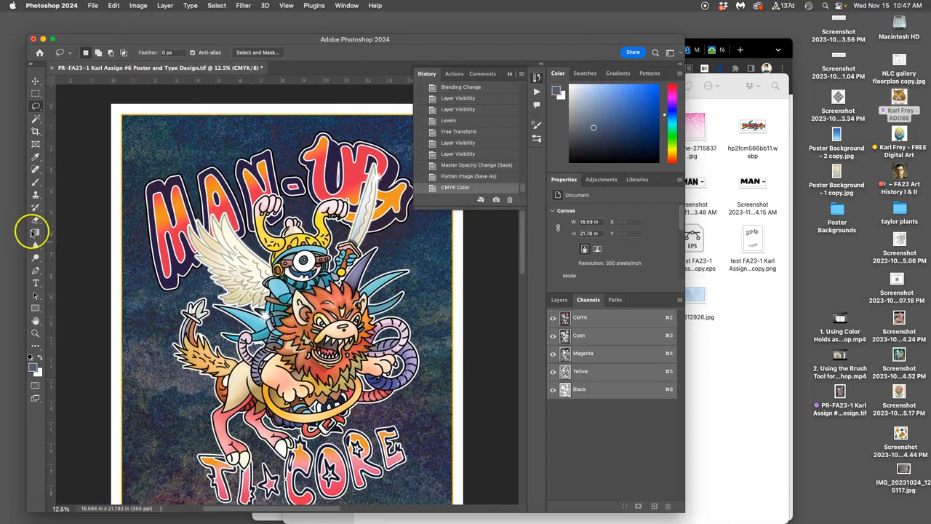
mouse_move(35, 198)
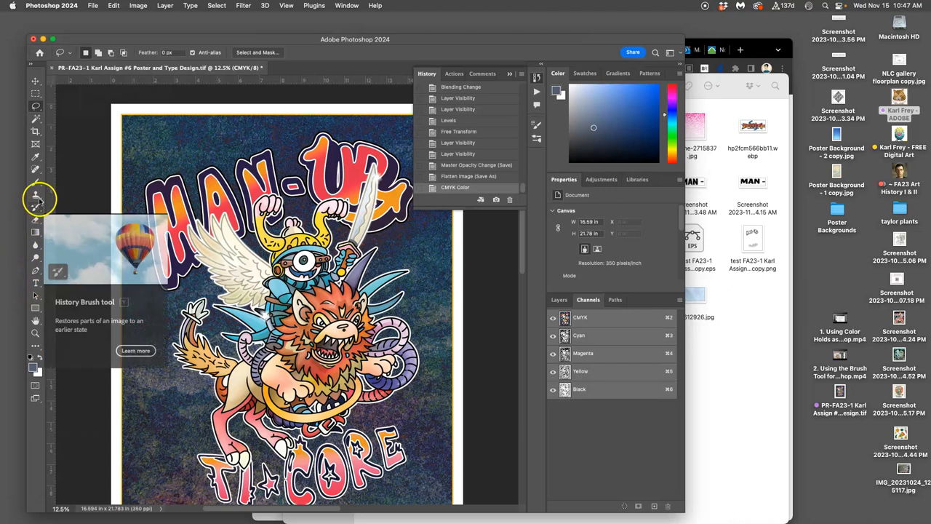
left_click(558, 299)
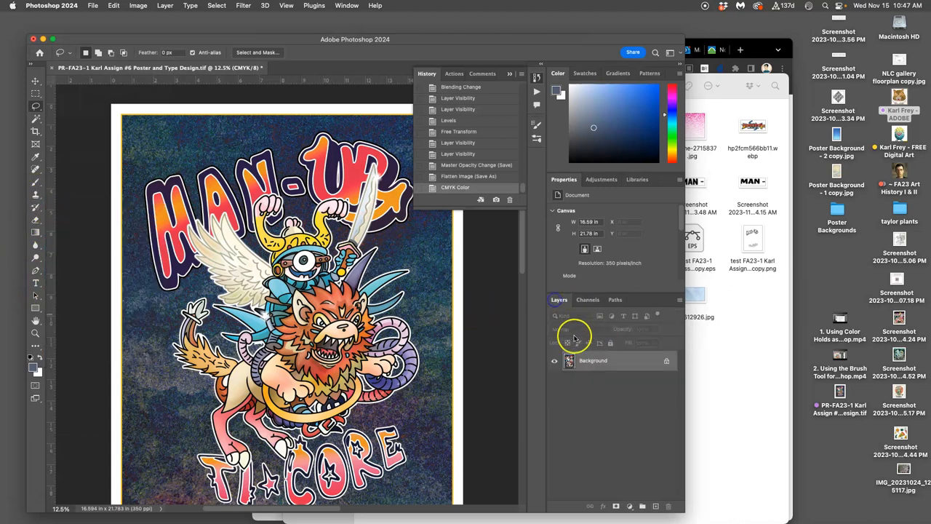
left_click(588, 299)
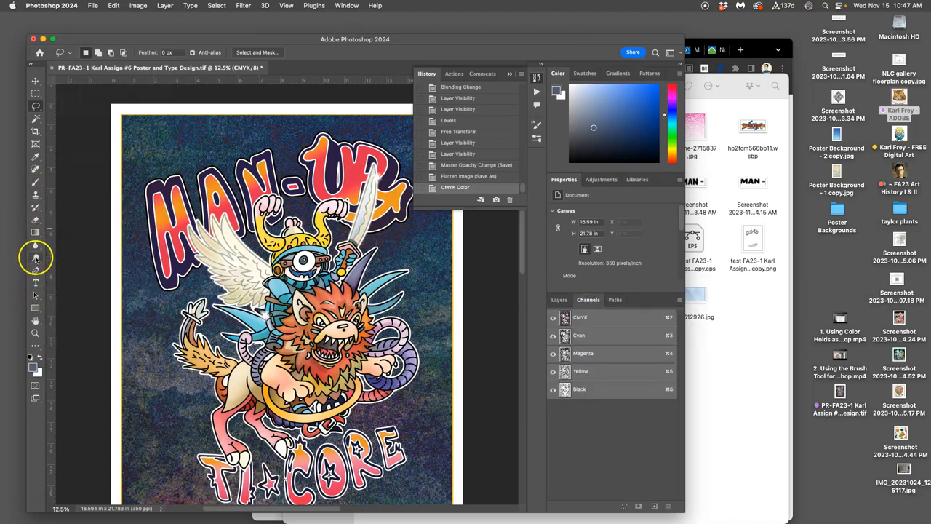
Lighten parts of the lion and rider with Dodge, then darken areas with Burn
left_click(34, 257)
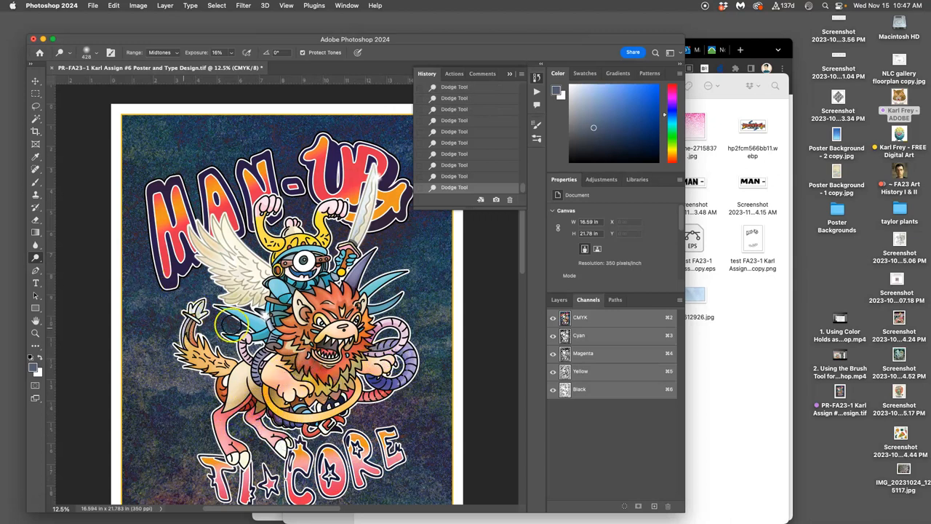
left_click(34, 256)
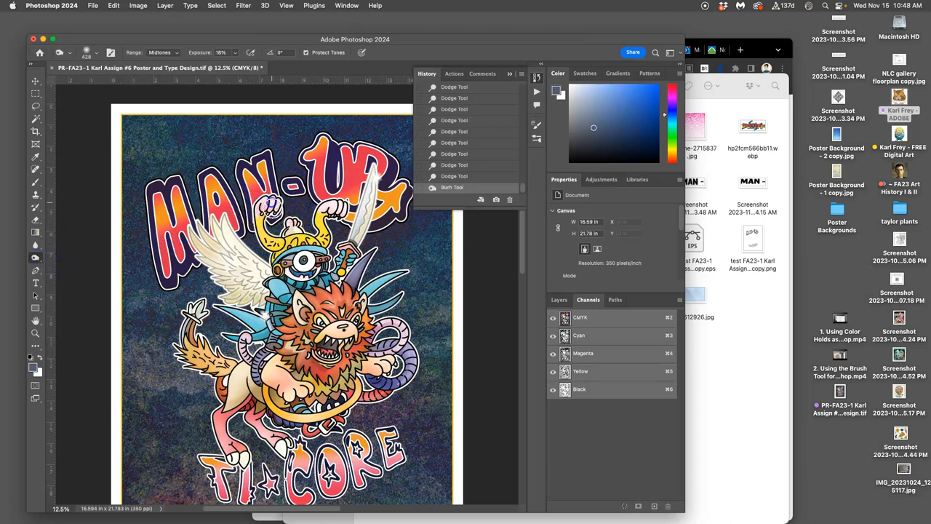
left_click(292, 265)
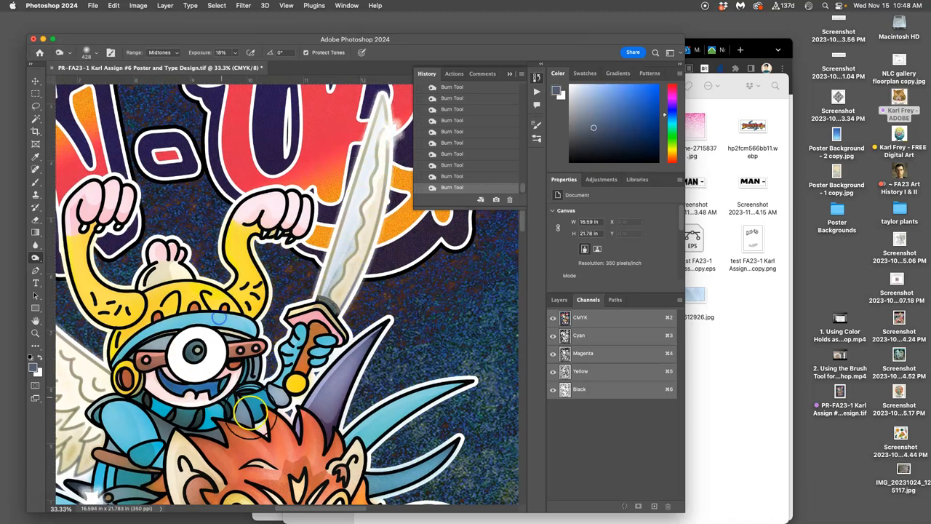
scroll("down", 3)
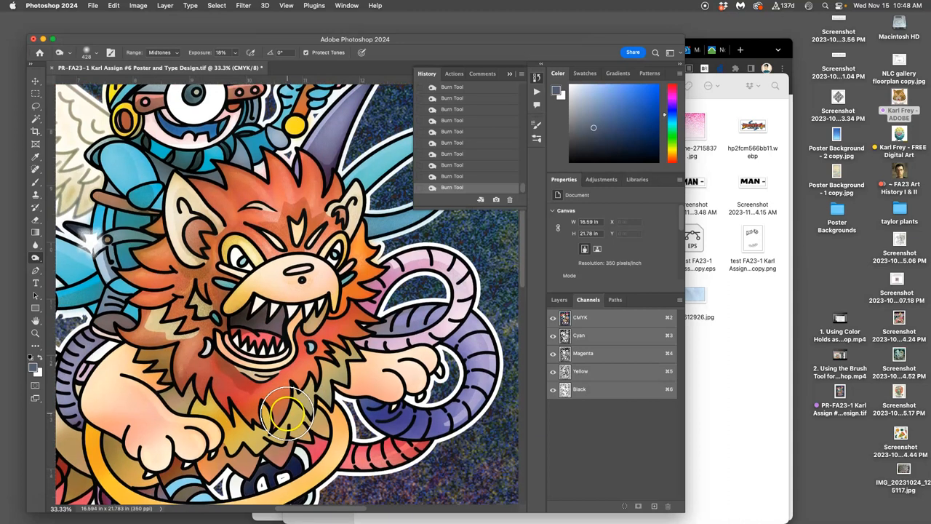
scroll("down", 3)
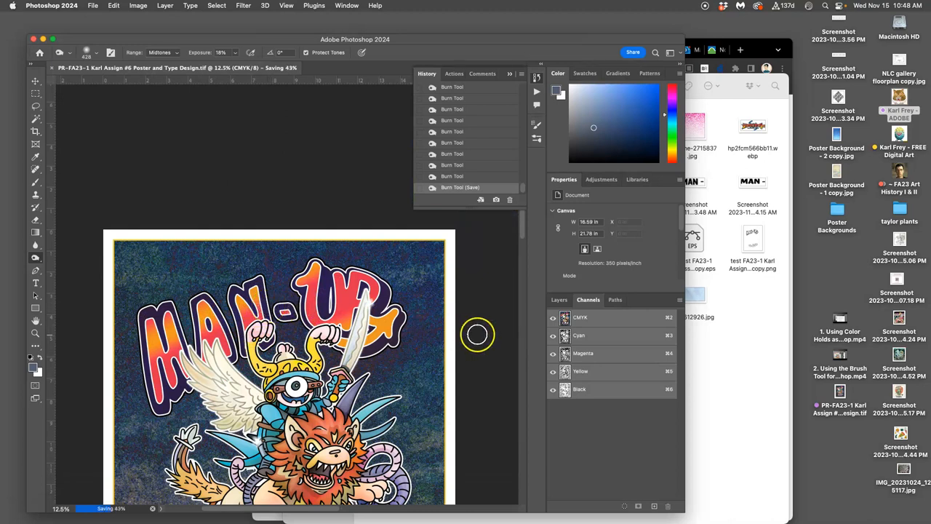
Save the poster, convert it to RGB Color, then back to CMYK accepting the profile warning
scroll("down", 3)
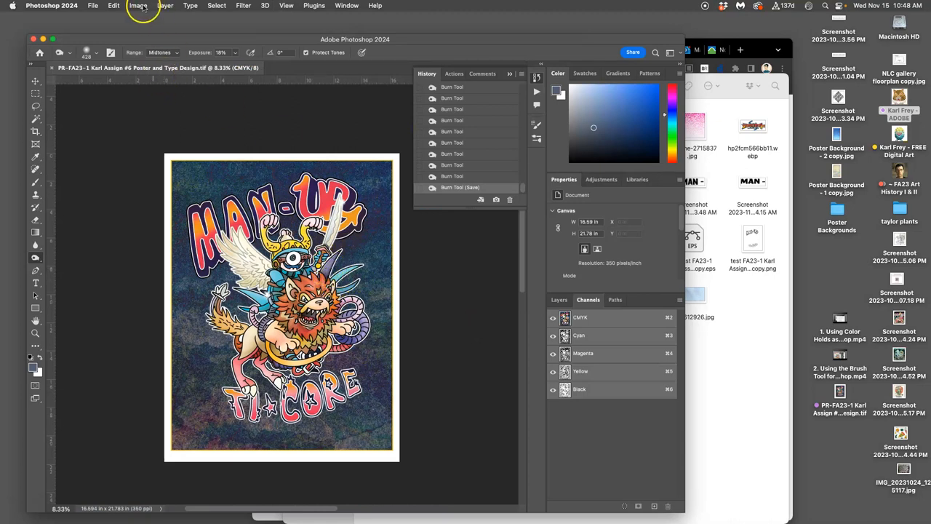
left_click(137, 7)
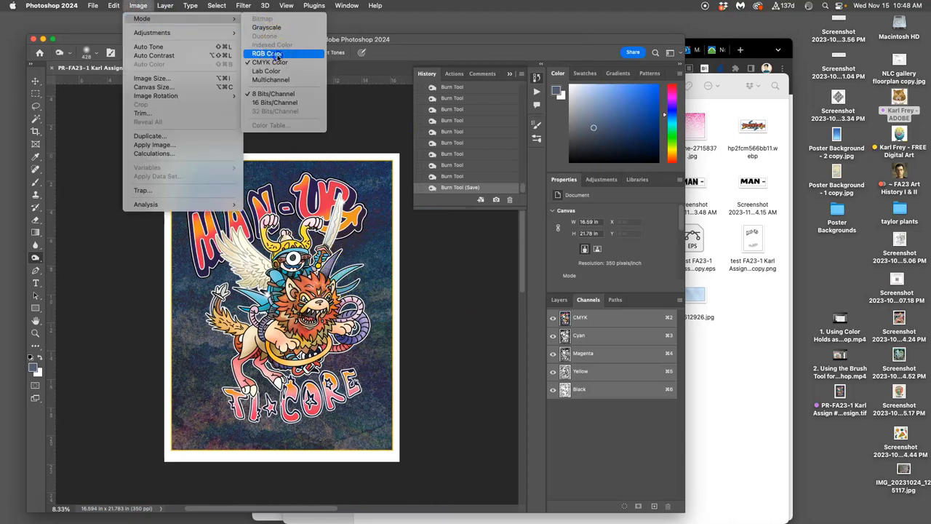
left_click(265, 53)
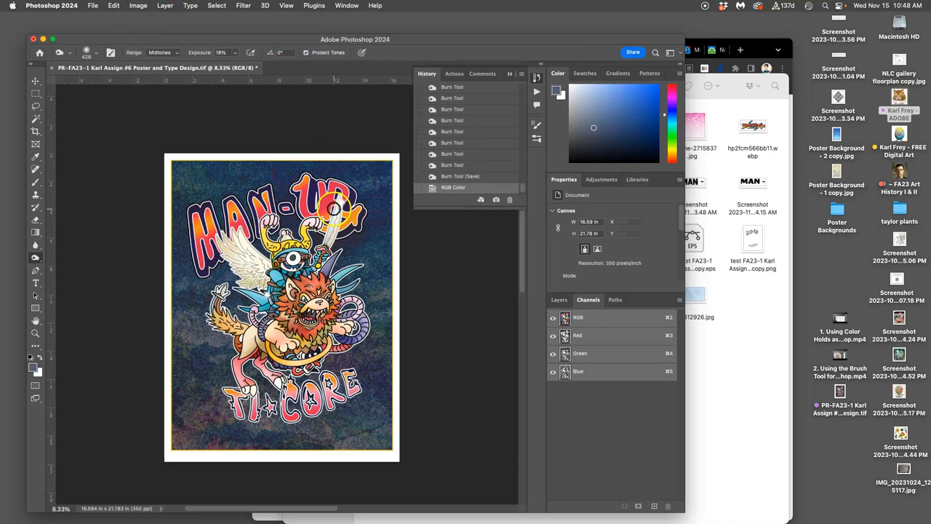
left_click(138, 6)
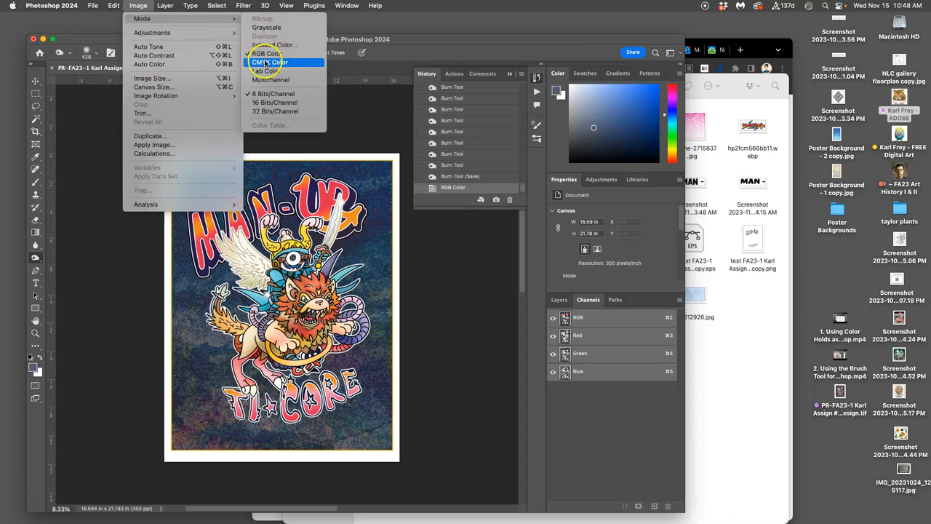
left_click(270, 62)
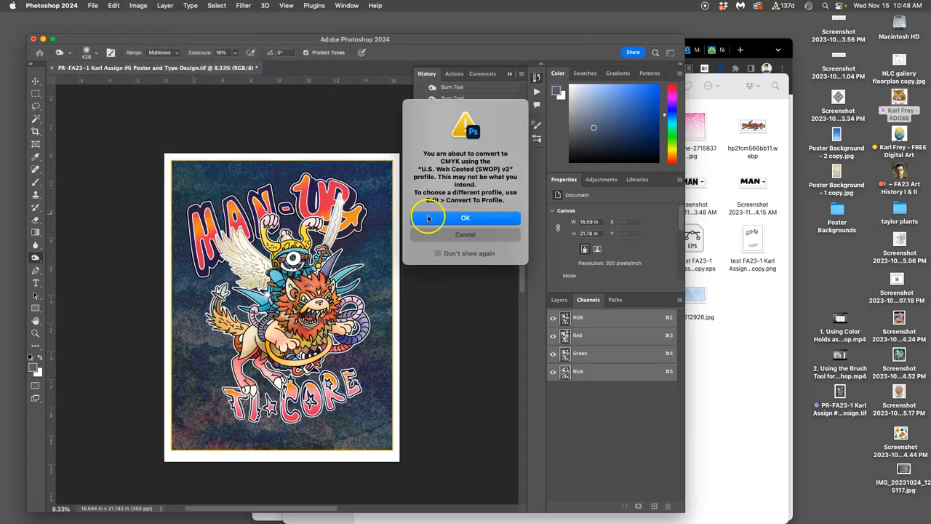
left_click(465, 217)
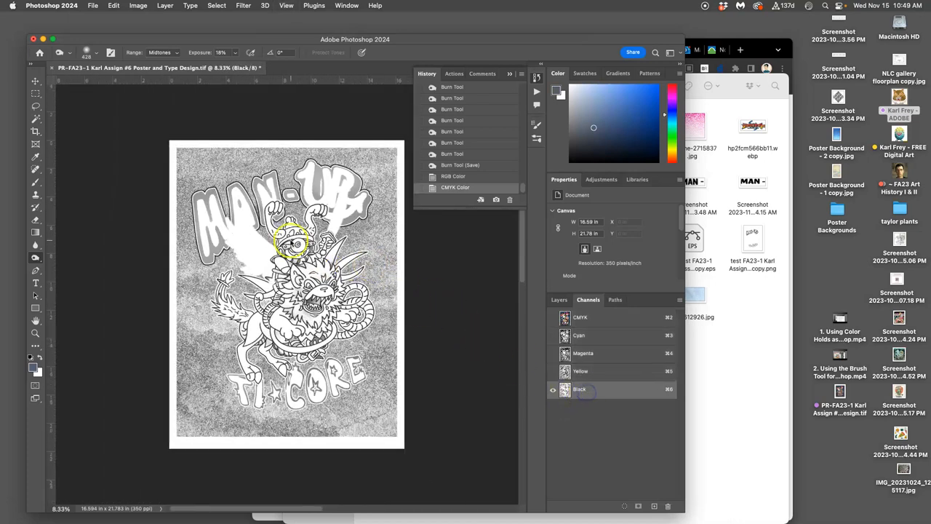
Adjust the Black channel's input levels with Image > Adjustments > Levels
left_click(138, 6)
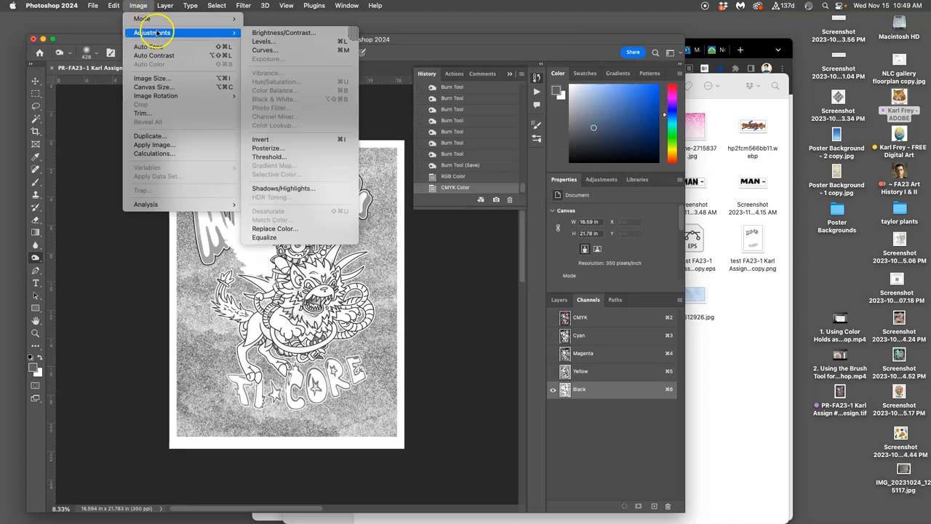
left_click(262, 45)
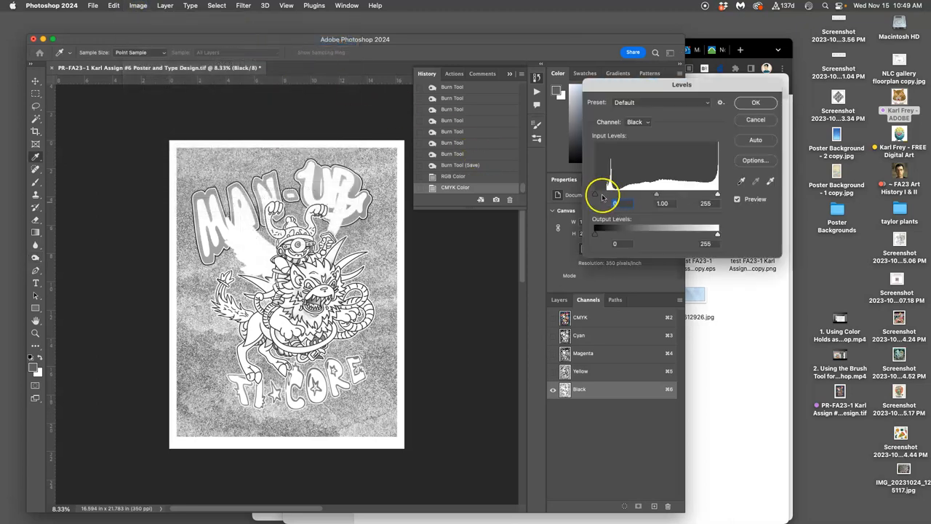
left_click_drag(595, 203, 616, 203)
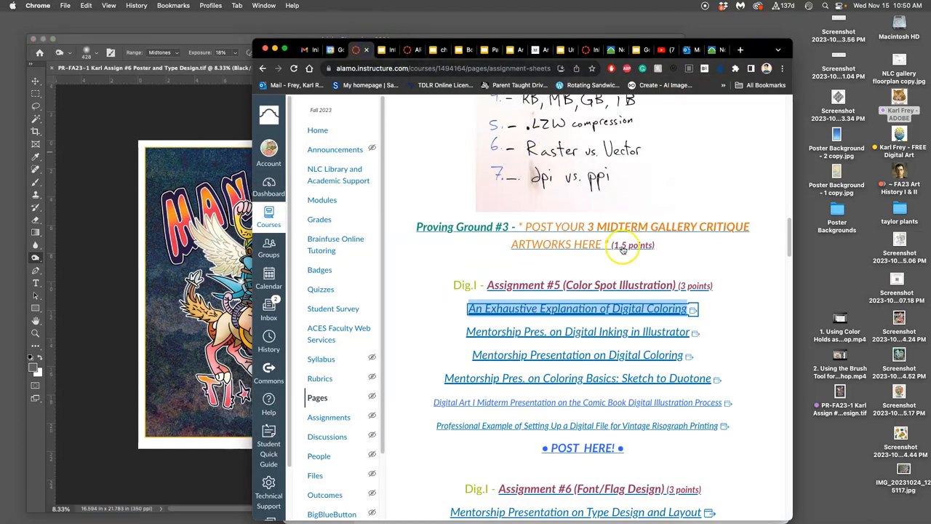
Open the 'An Exhaustive Explanation of CMYK Color Separation' link from the Canvas assignment page
scroll("down", 3)
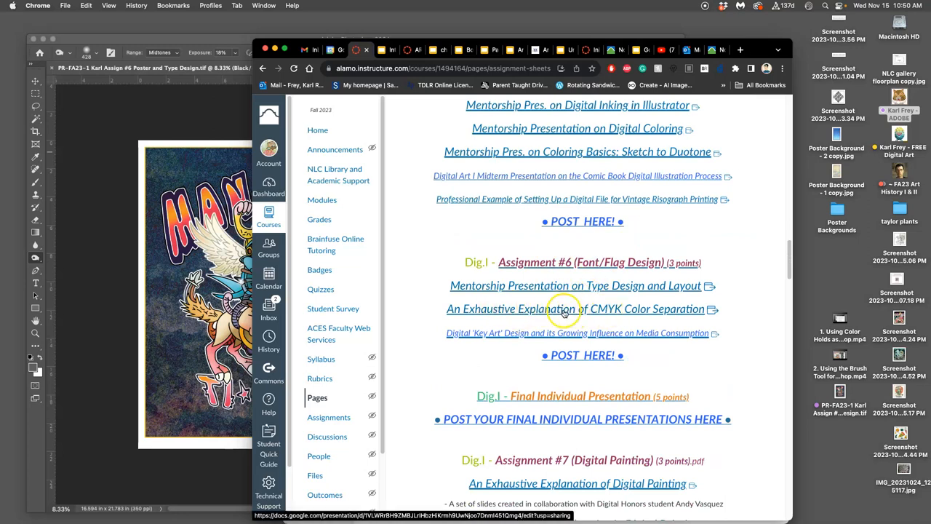
left_click(565, 309)
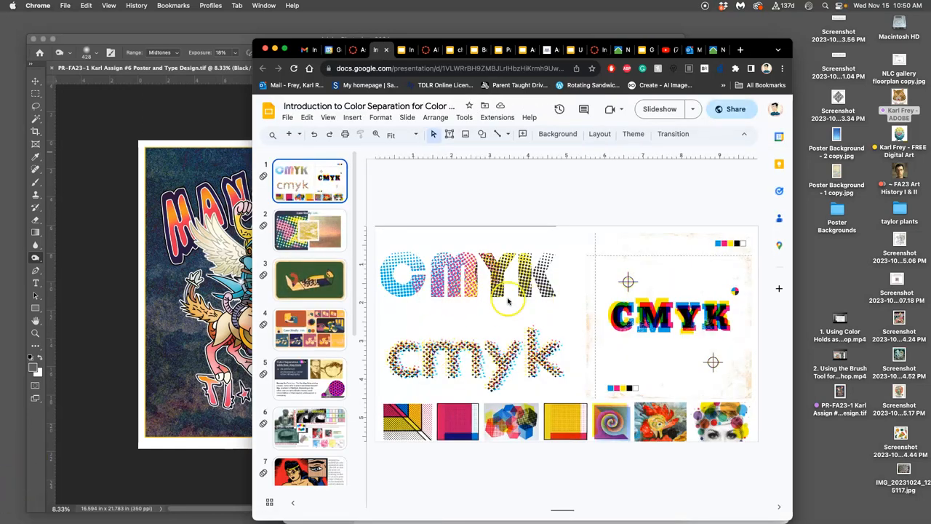
mouse_move(497, 300)
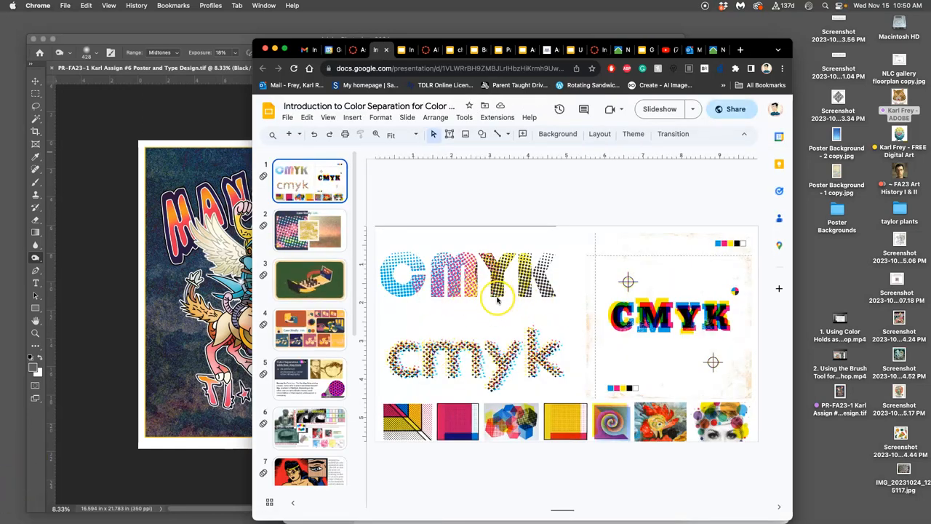
mouse_move(486, 302)
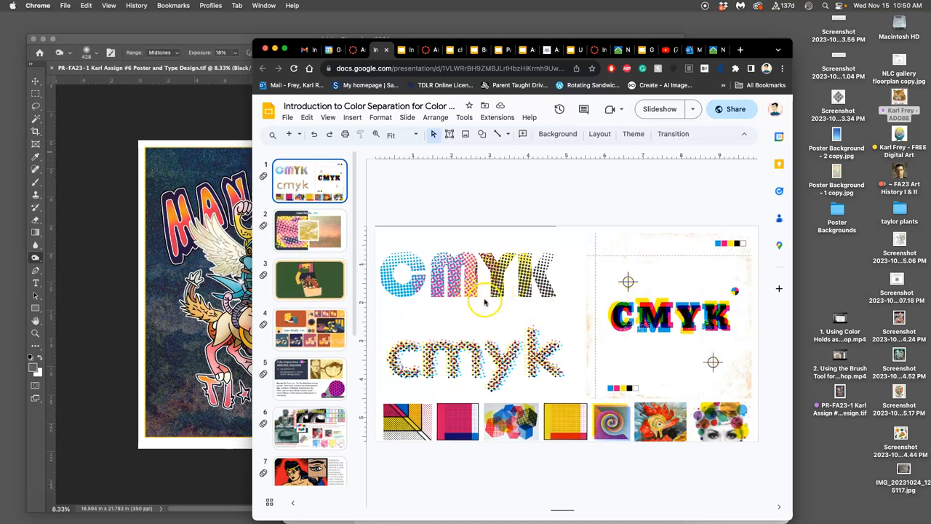
mouse_move(511, 286)
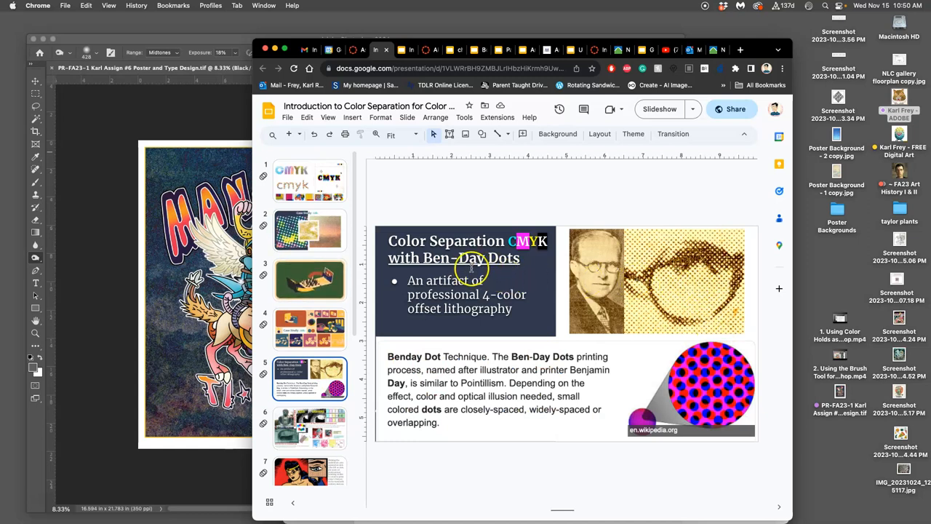
mouse_move(463, 382)
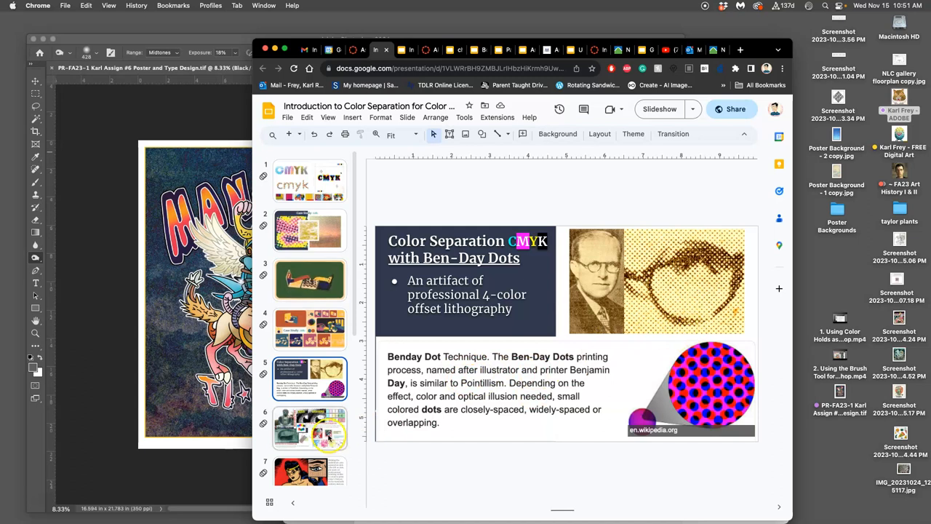
View the index-versus-halftone, halftone comic, and Spider-Verse halftone slides
left_click(310, 428)
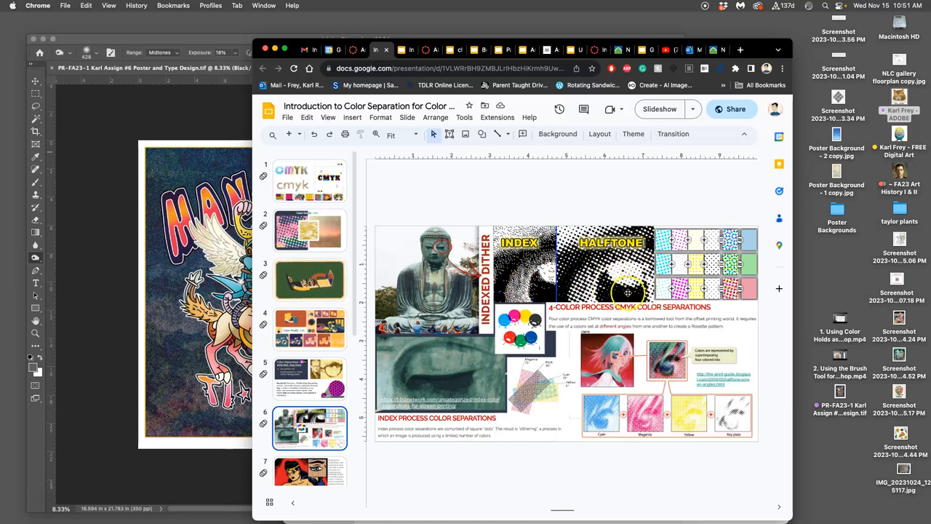
left_click(308, 459)
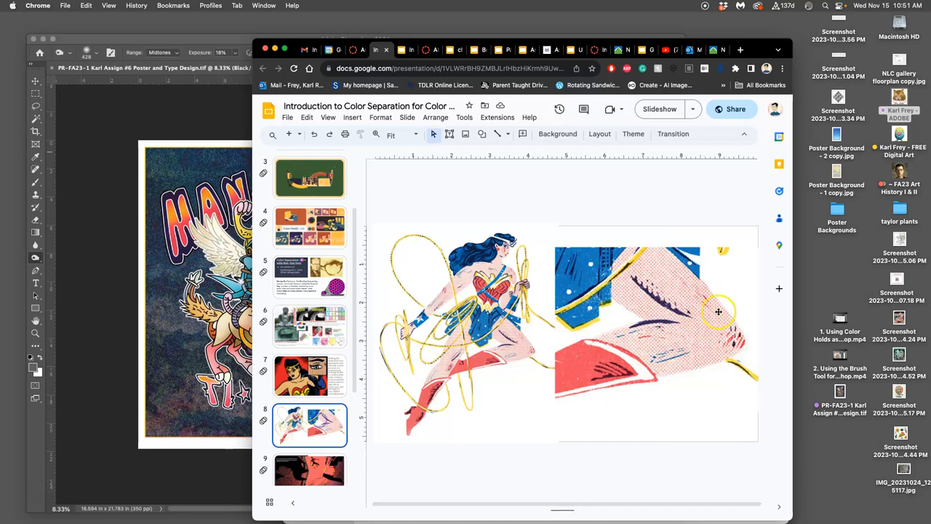
scroll("down", 3)
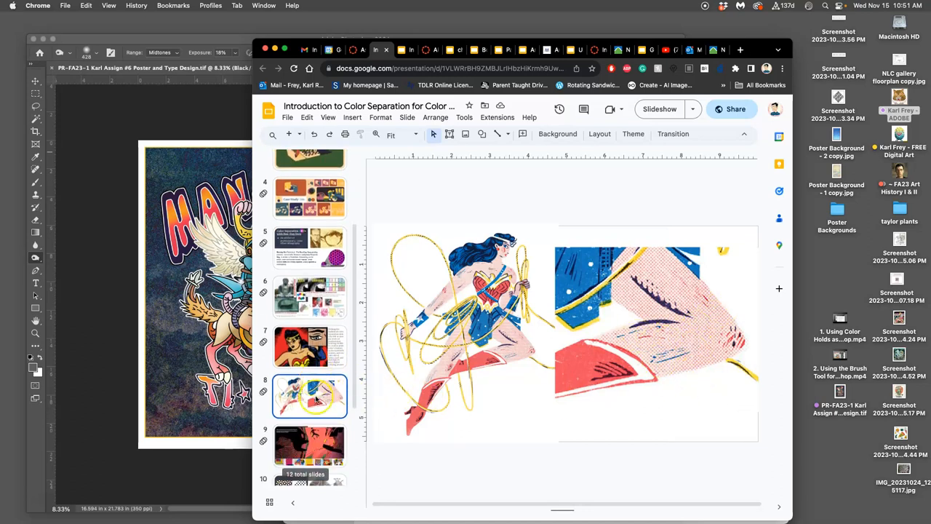
left_click(310, 373)
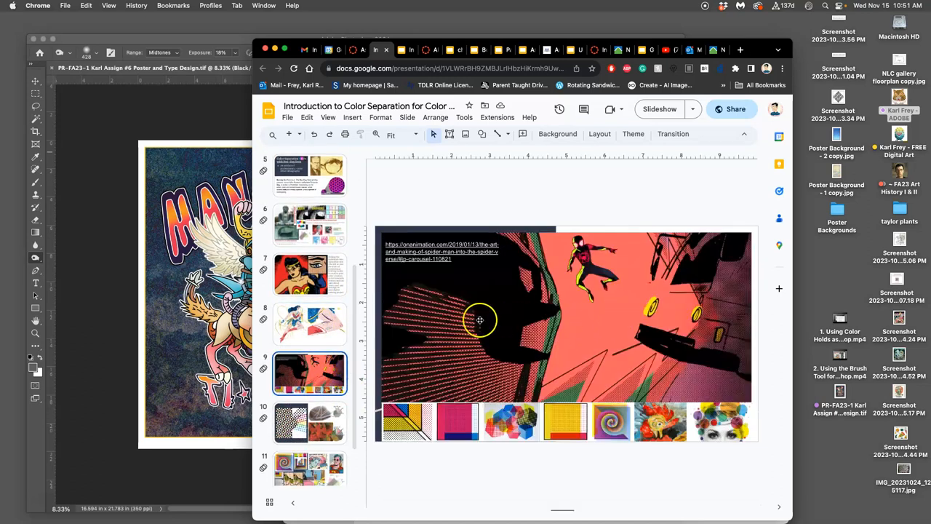
mouse_move(602, 332)
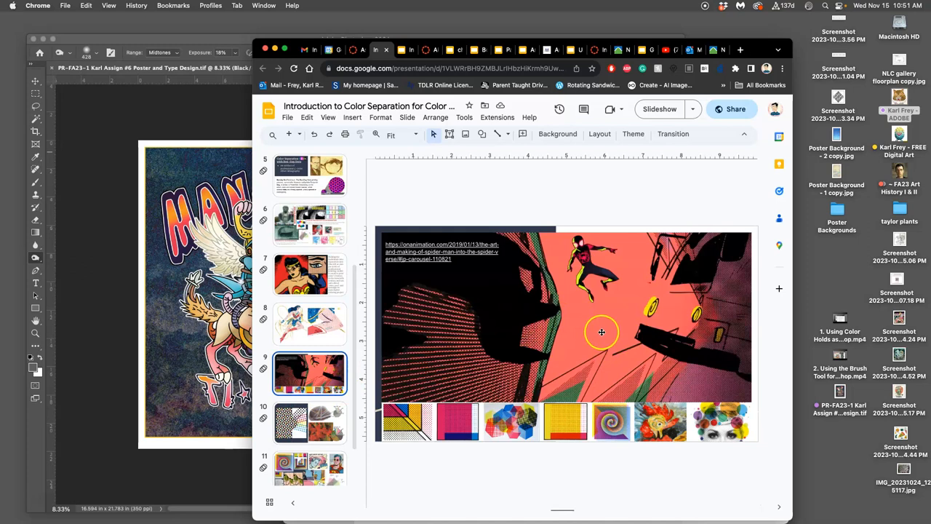
mouse_move(530, 322)
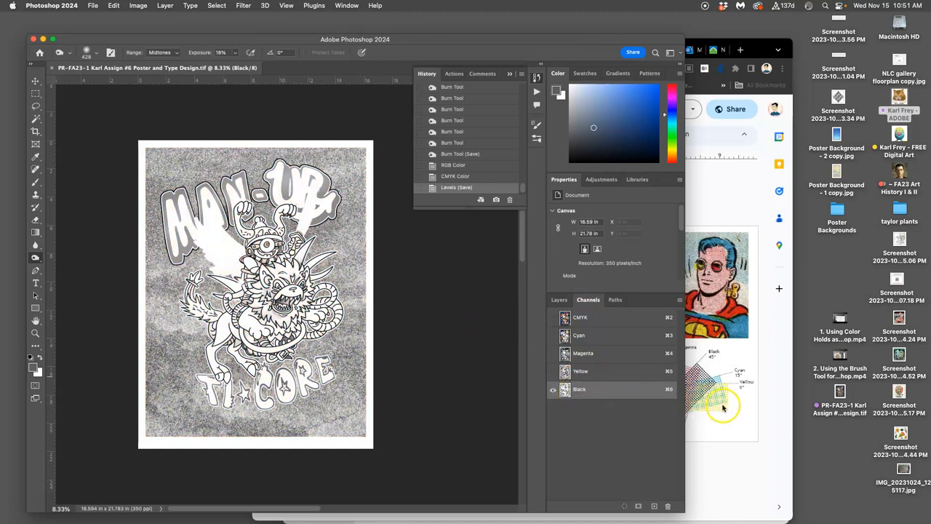
Switch Image > Mode to Grayscale and confirm discarding the other channels
left_click(138, 6)
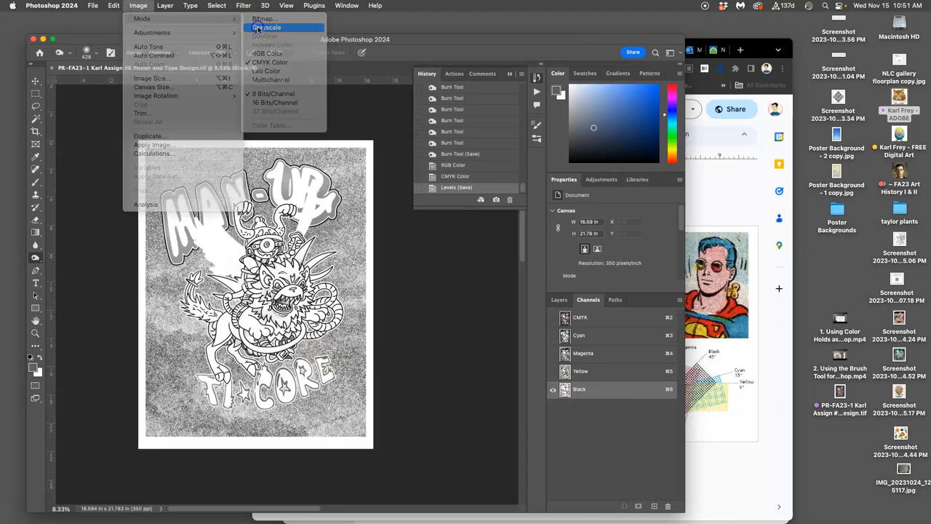
left_click(265, 27)
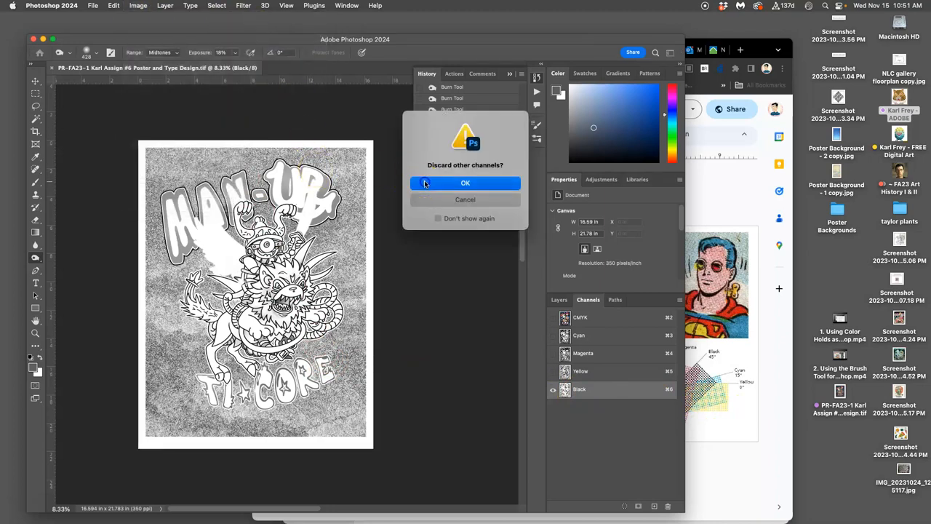
left_click(465, 183)
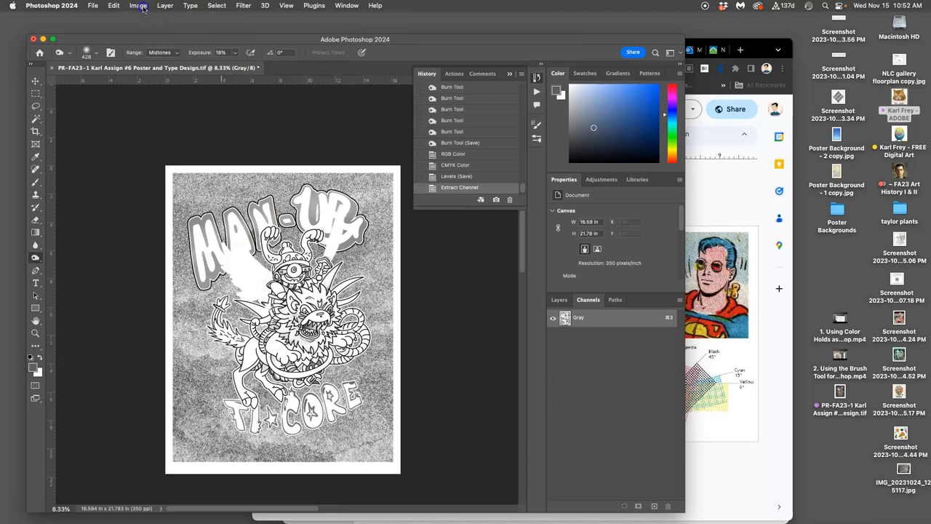
Convert to Bitmap using Halftone Screen, set to 20 lines per inch, 45°, ellipse dot
left_click(136, 7)
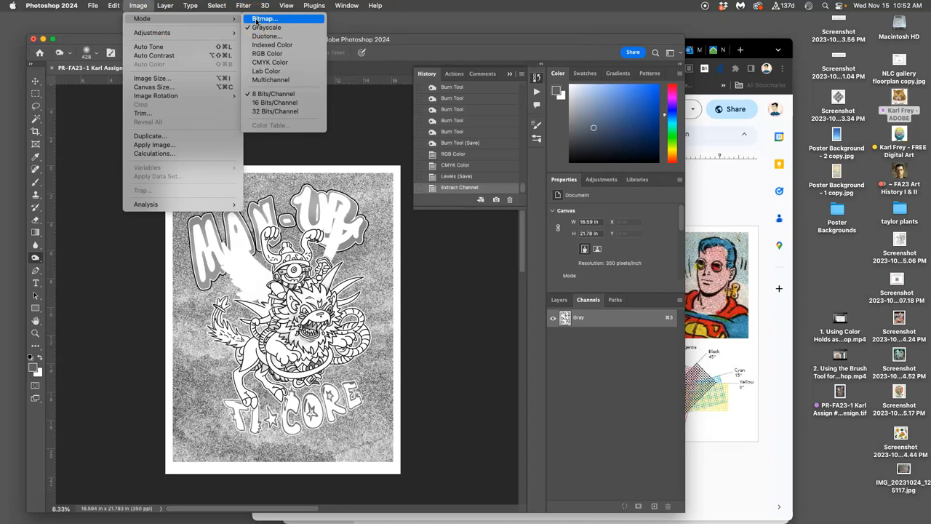
left_click(270, 18)
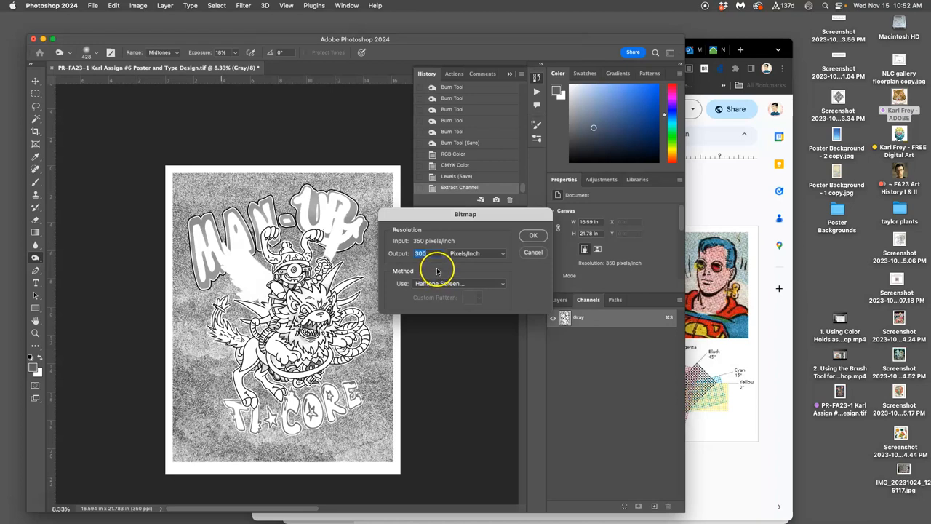
left_click(455, 283)
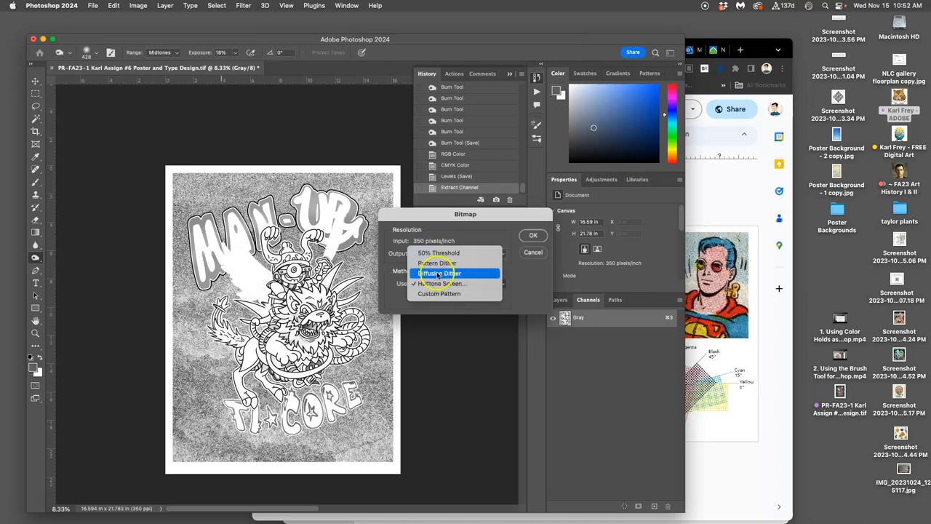
left_click(438, 273)
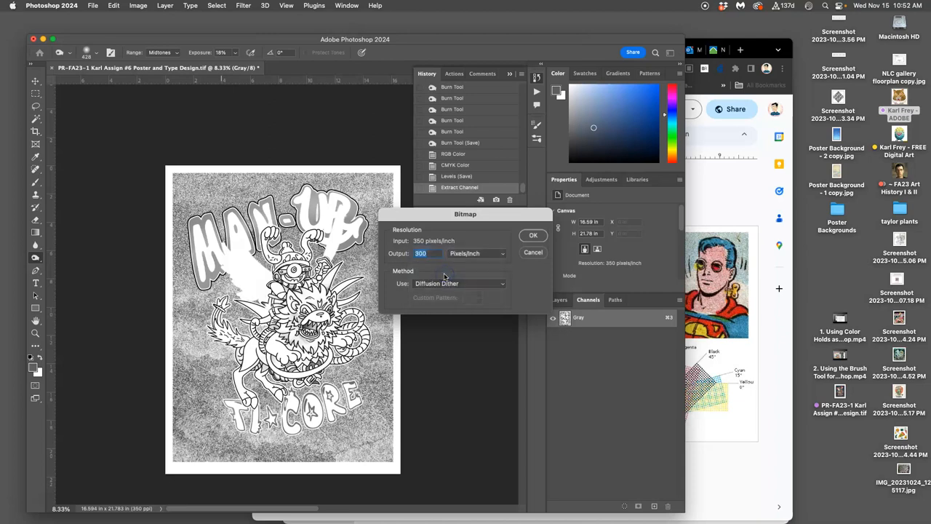
left_click(460, 284)
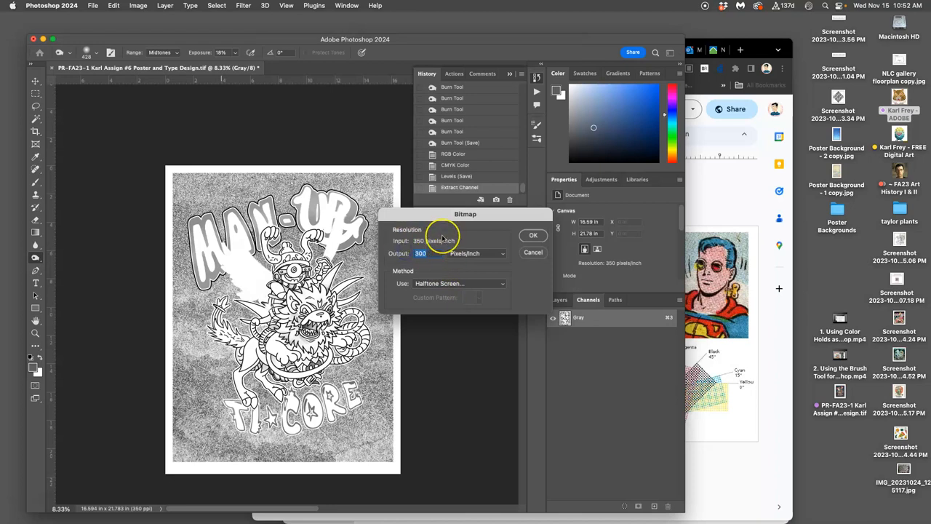
left_click(422, 253)
type("30")
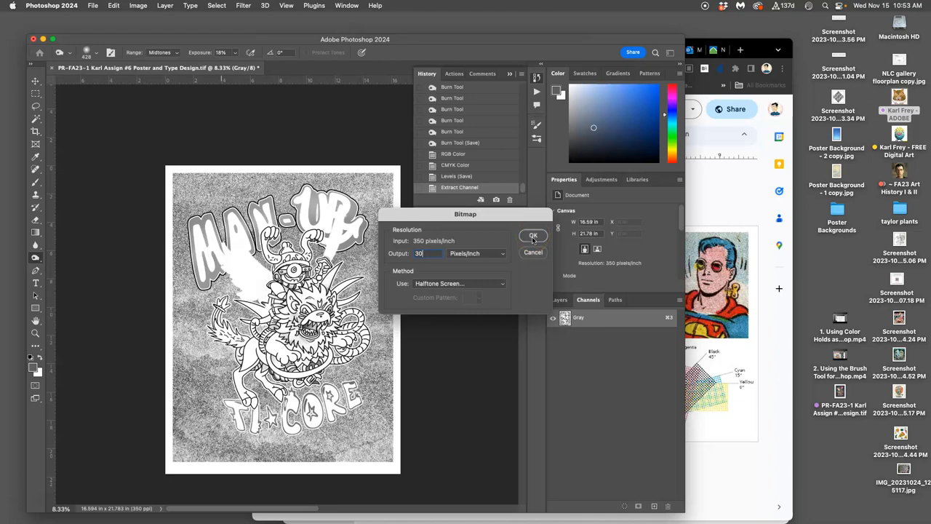
left_click(532, 235)
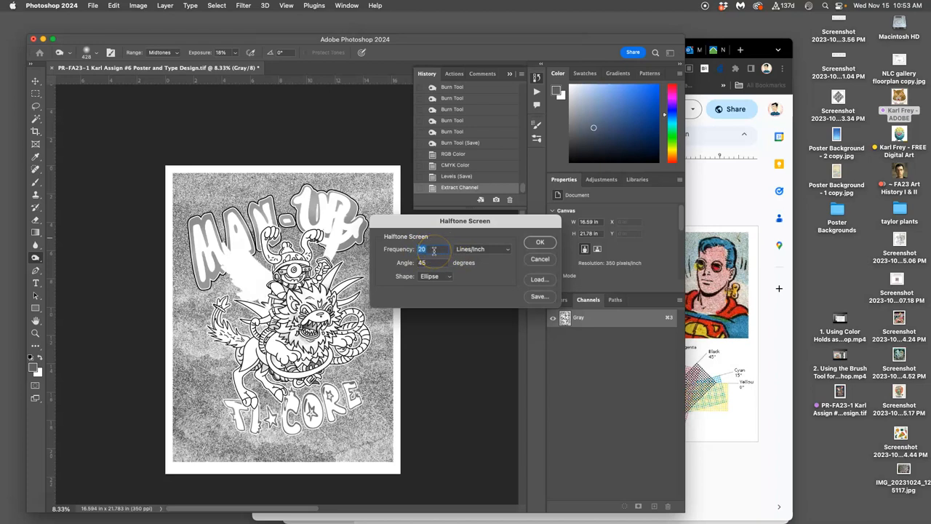
left_click(425, 262)
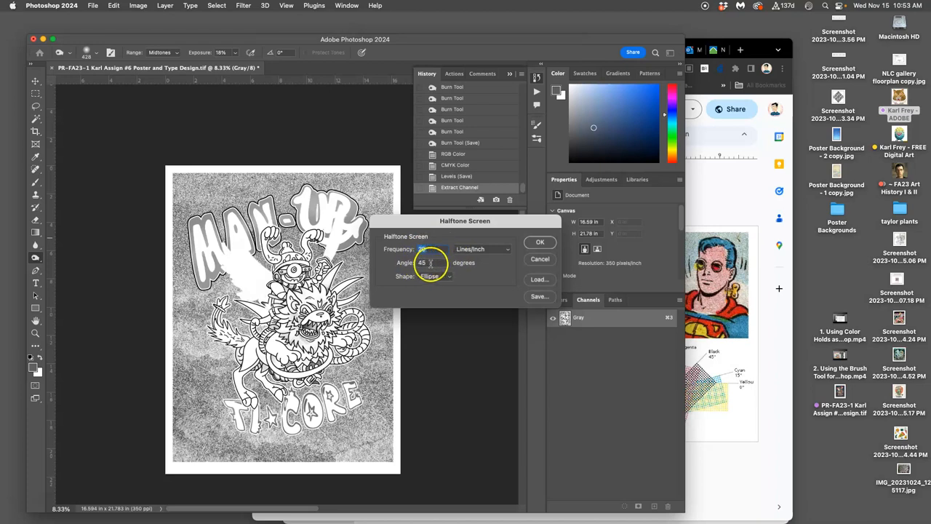